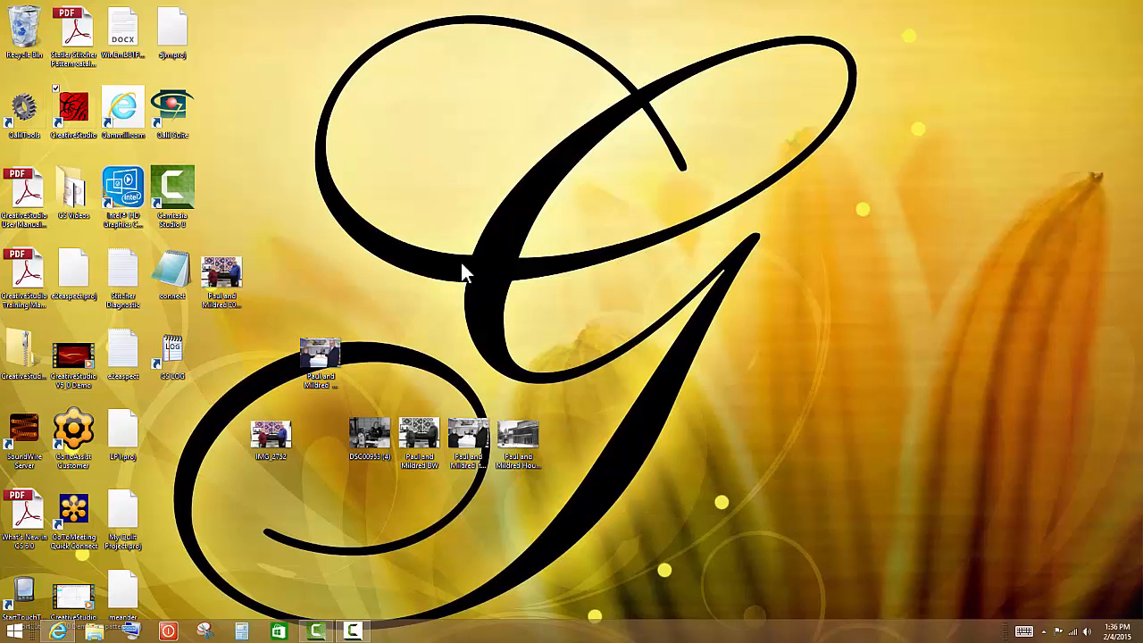
mouse_move(450, 259)
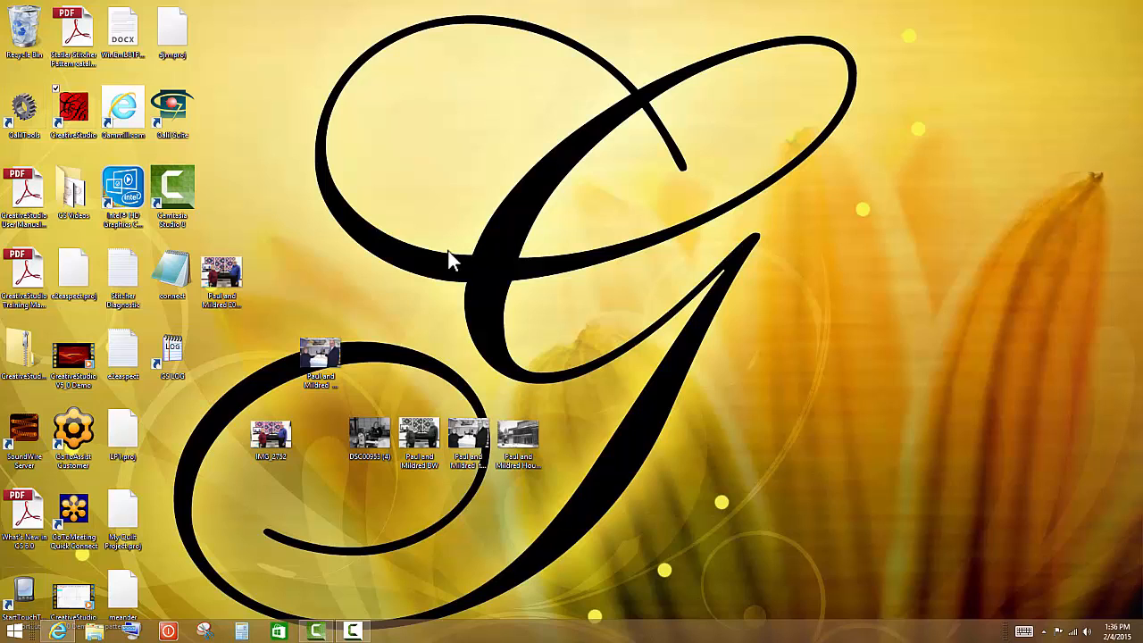
mouse_move(770, 201)
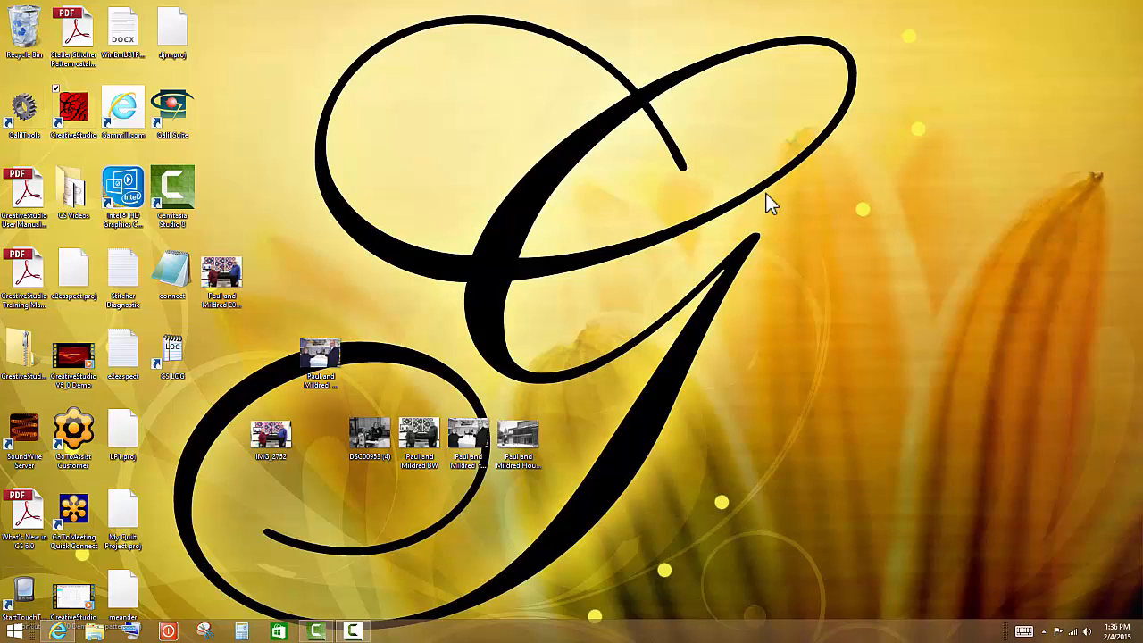
mouse_move(1134, 7)
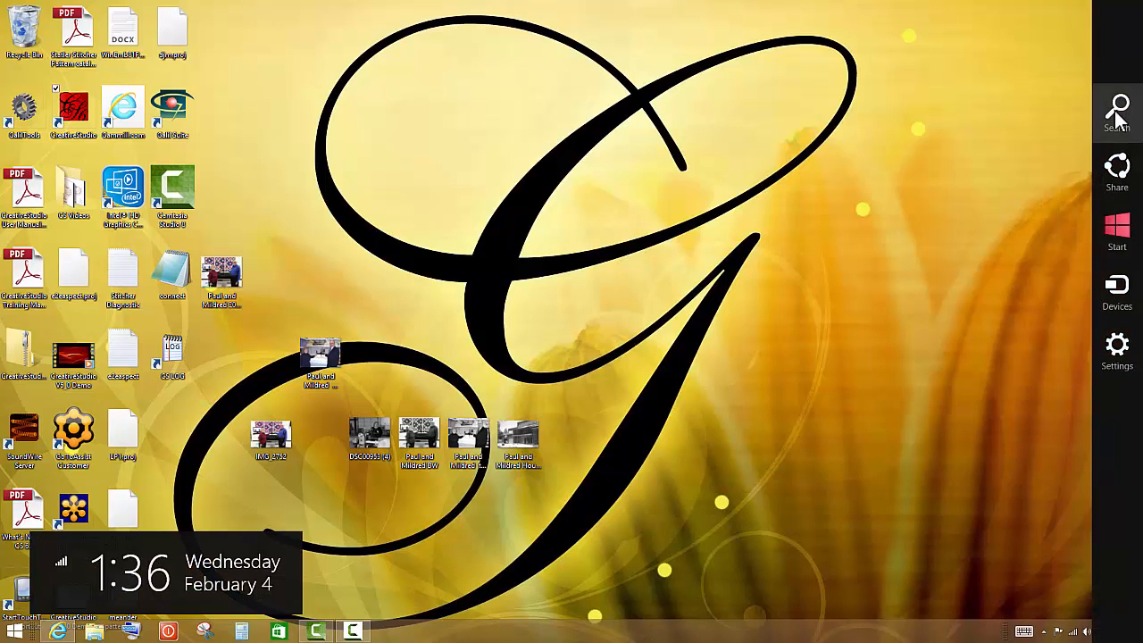
Step: Find Programs and Features and select CreativeStudio 6.0.0 in the installed programs list
click(1117, 107)
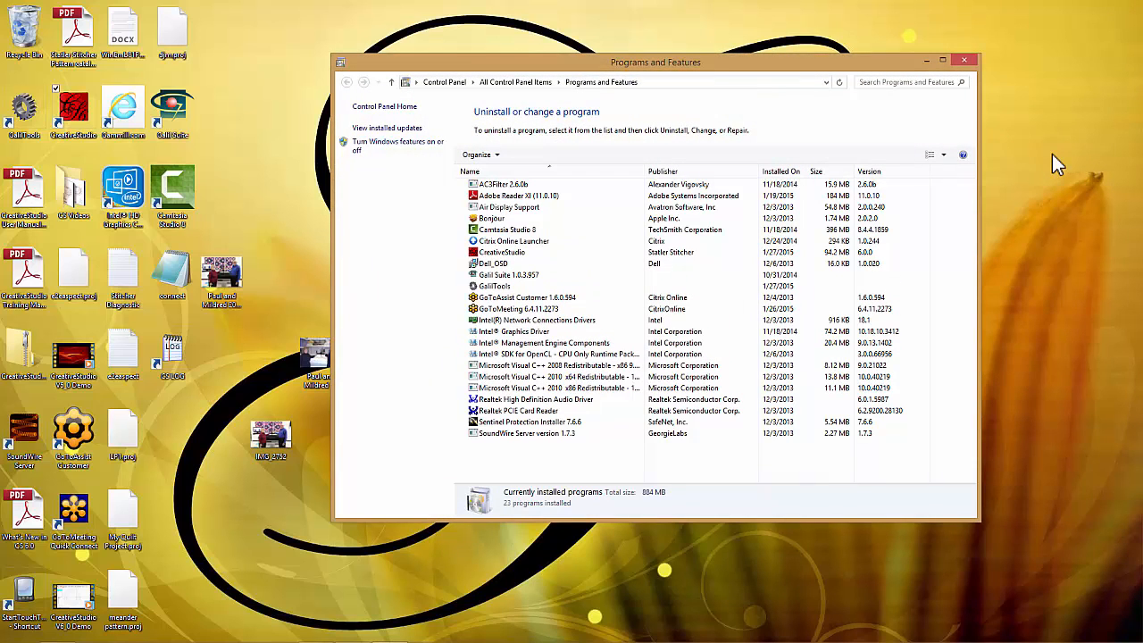
click(502, 252)
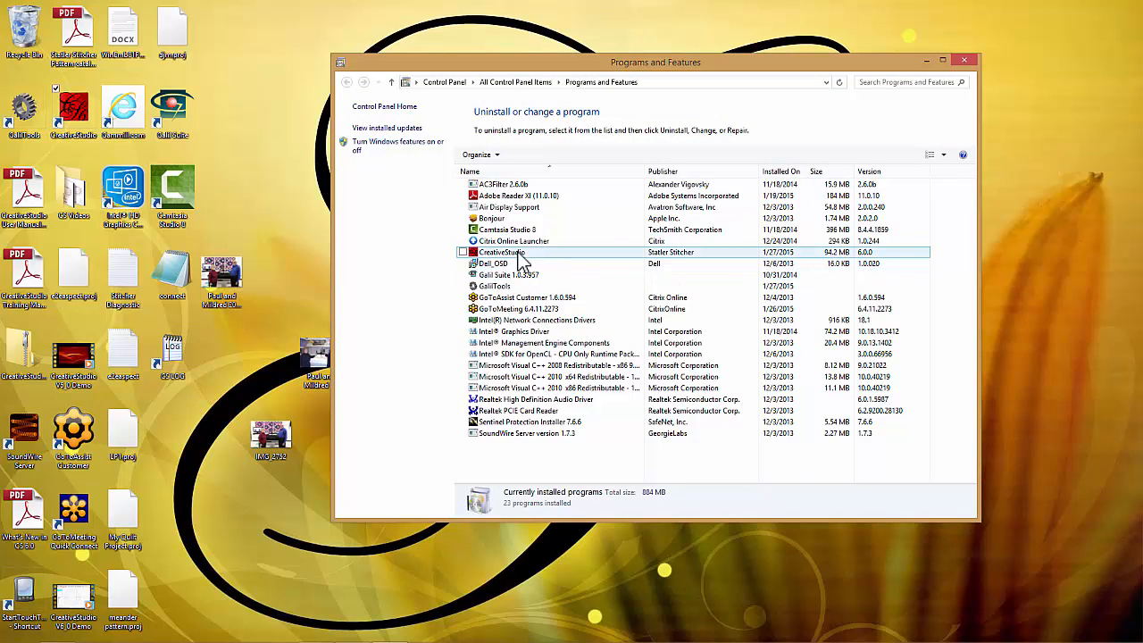
click(518, 251)
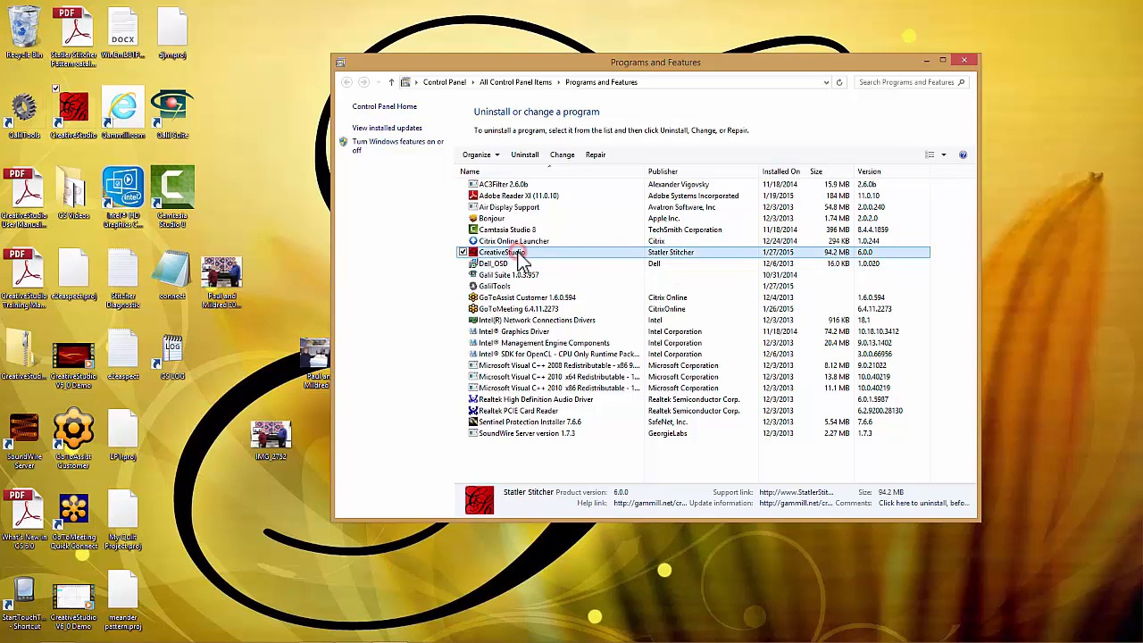
mouse_move(525, 154)
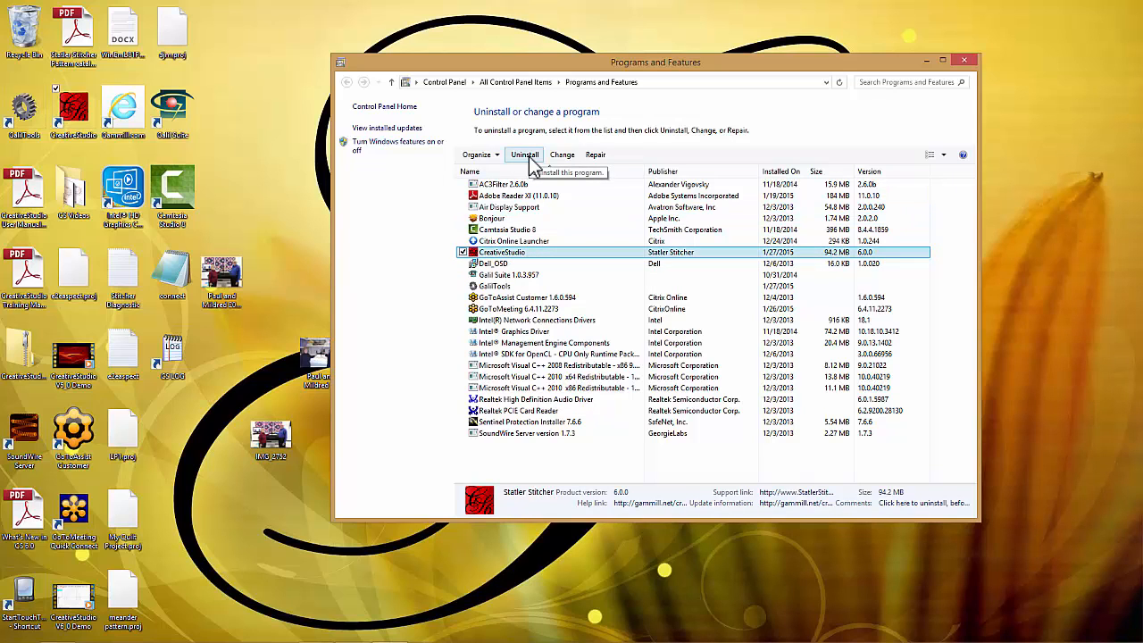
Step: Uninstall CreativeStudio, confirming the removal and allowing the User Account Control prompt
click(524, 155)
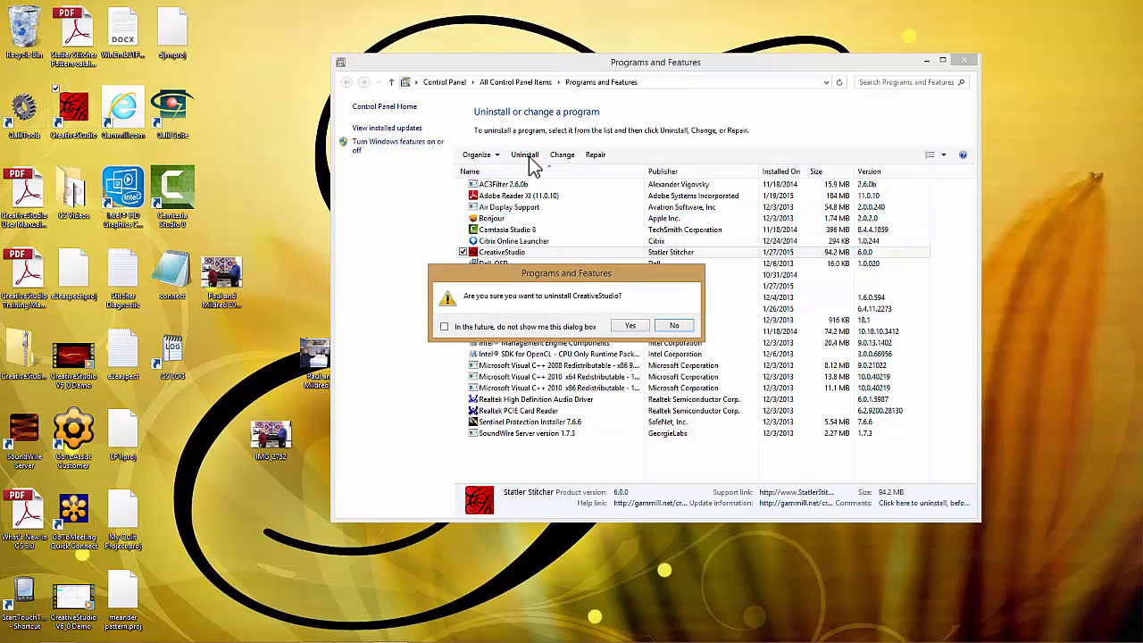
mouse_move(588, 313)
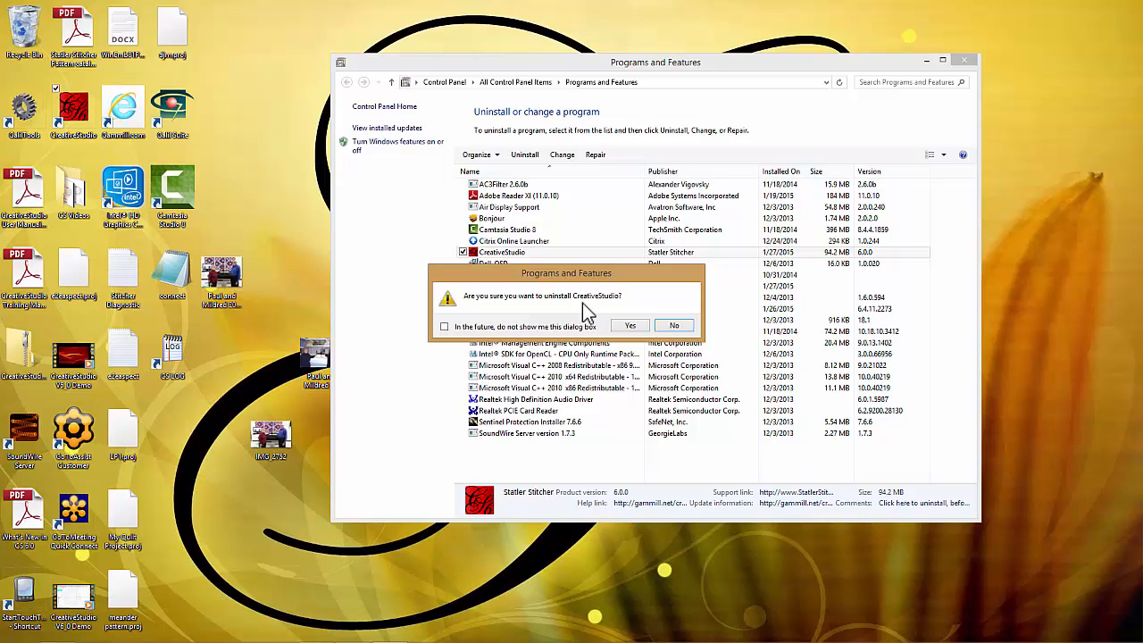
mouse_move(605, 314)
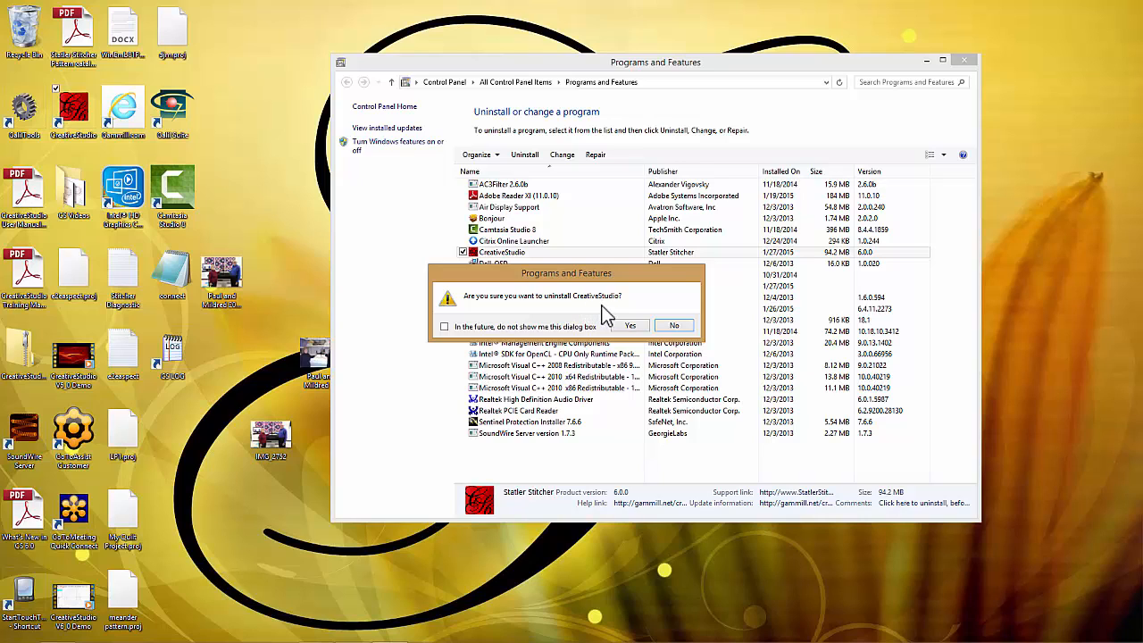
click(631, 325)
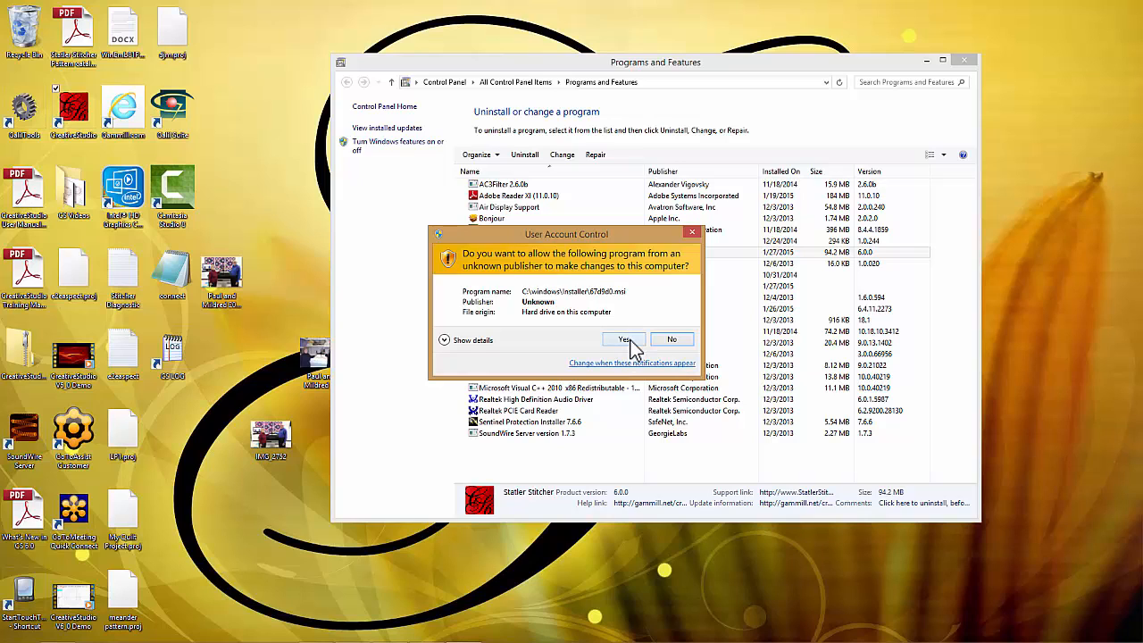
click(624, 339)
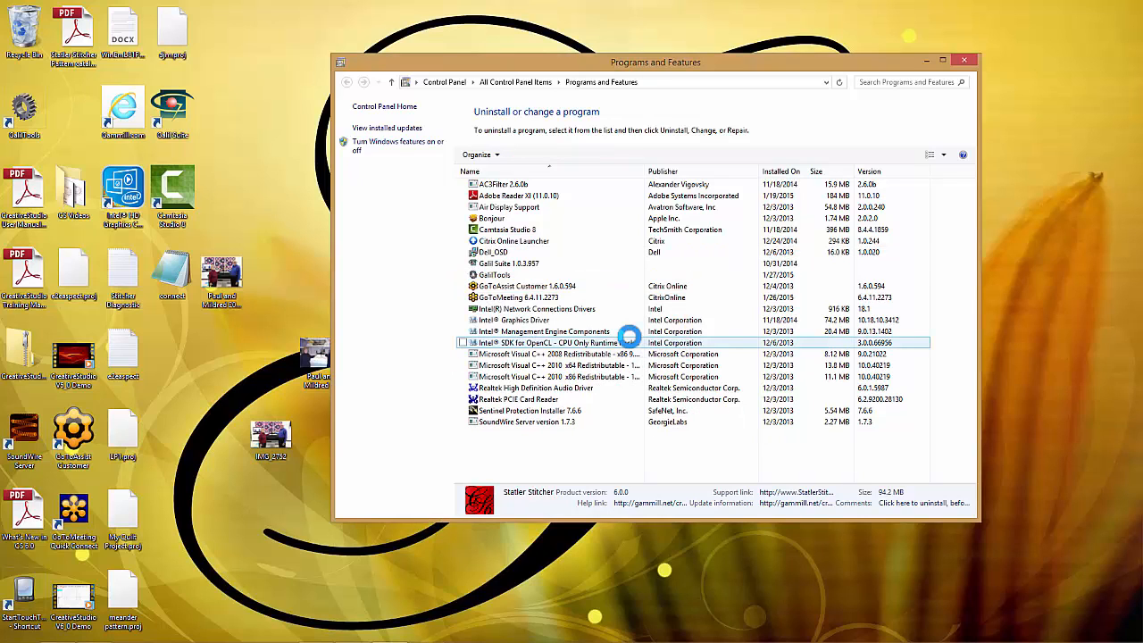
click(535, 309)
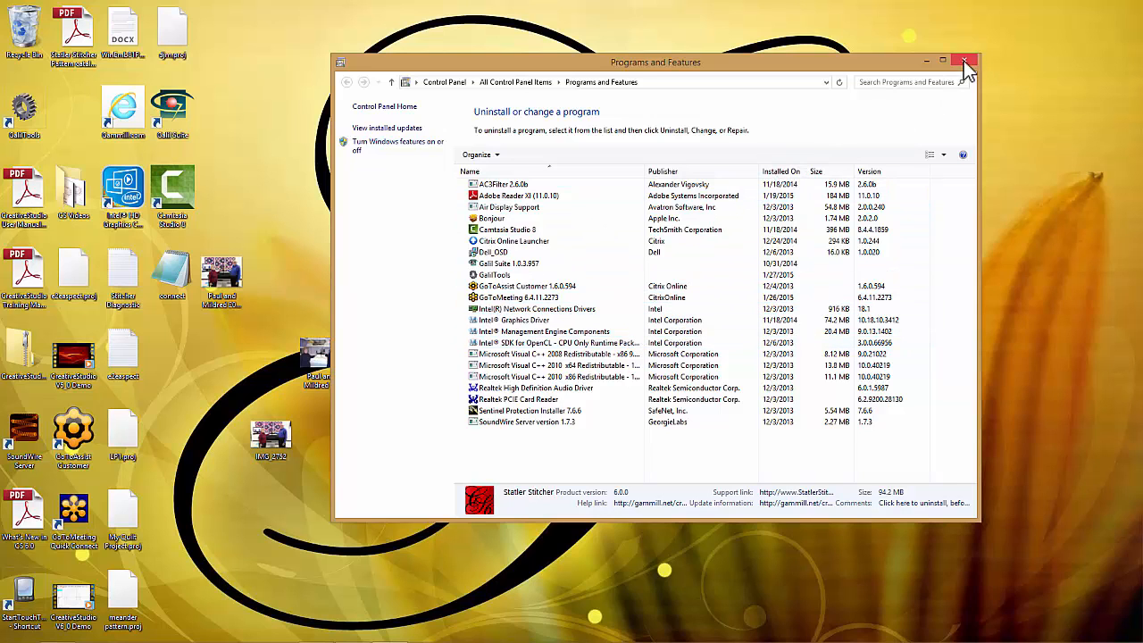
Step: Close the Programs and Features window
click(965, 62)
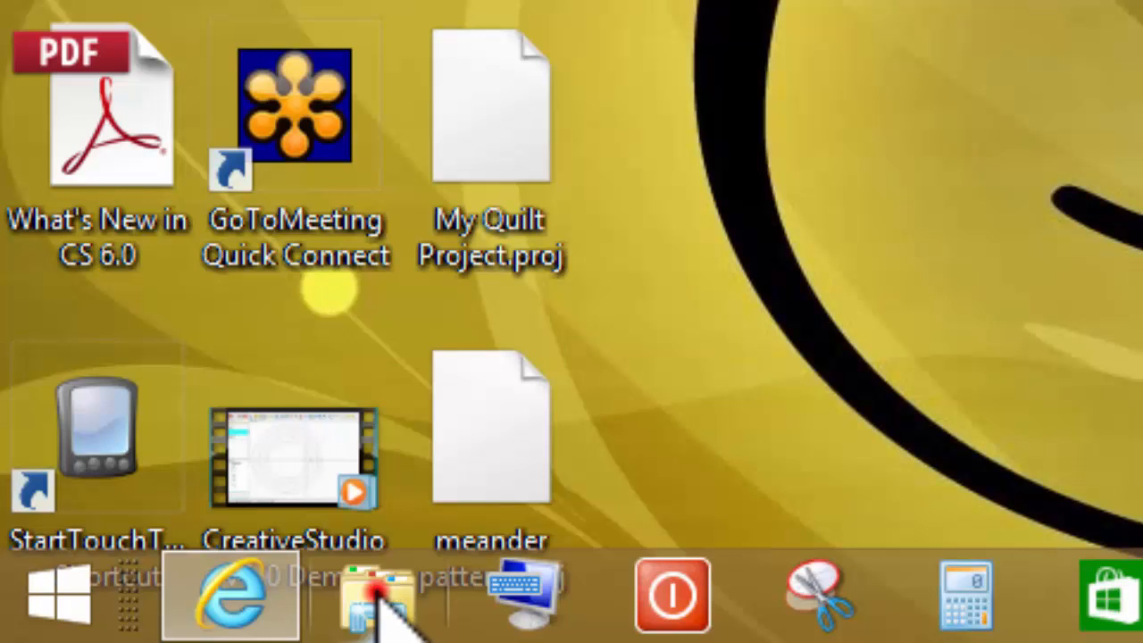
Step: Open File Explorer and browse to C:\CS Updates on the OS Main drive
click(370, 595)
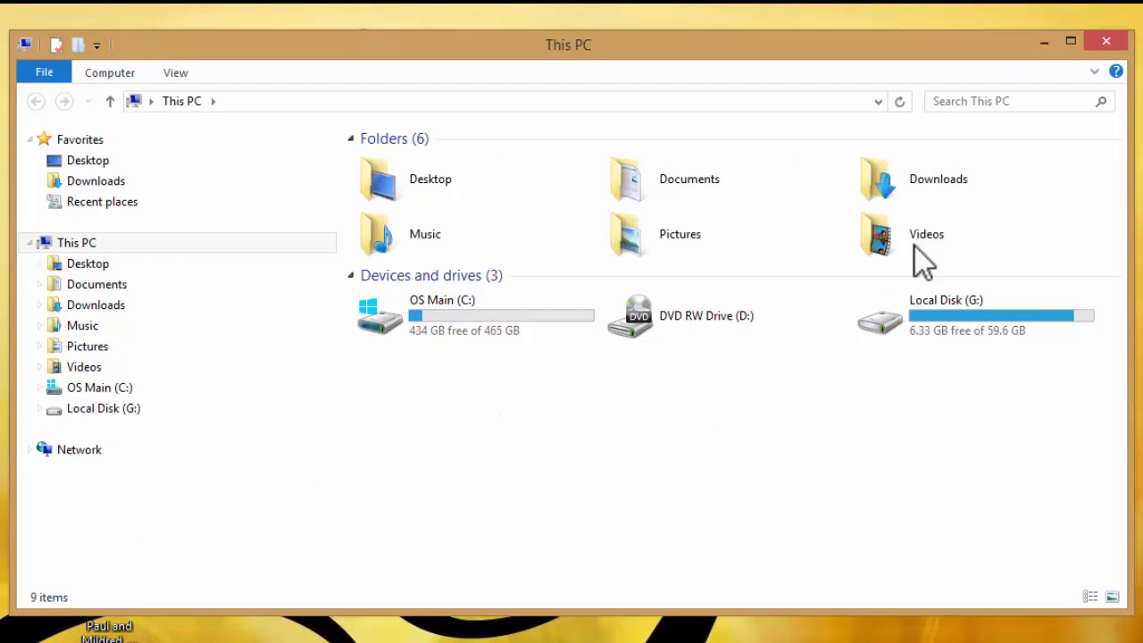
click(442, 316)
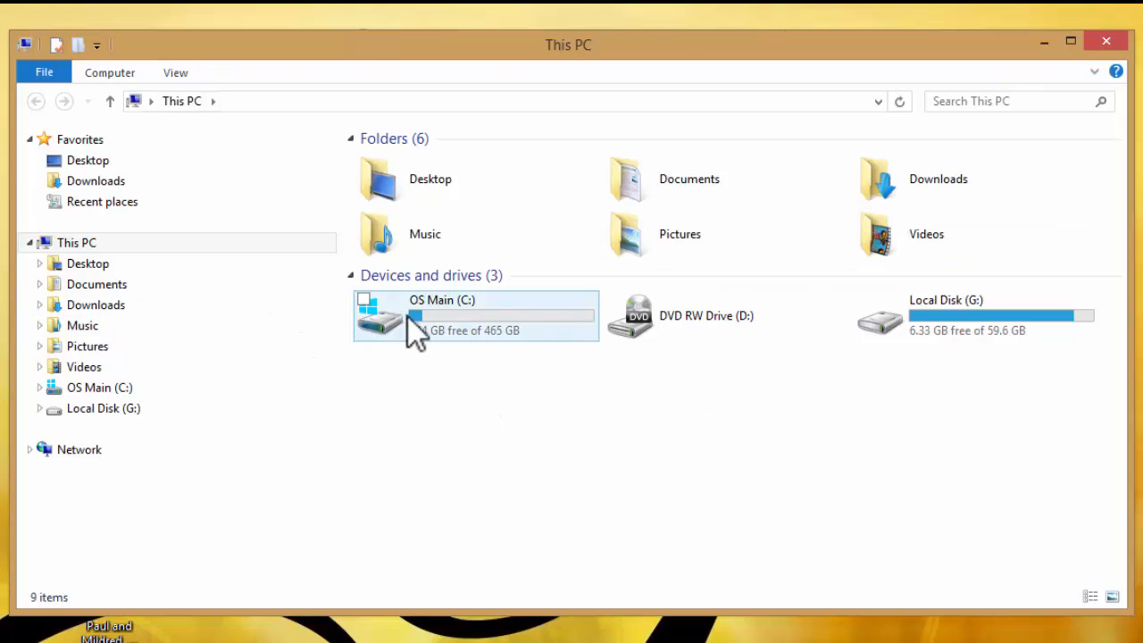
mouse_move(446, 317)
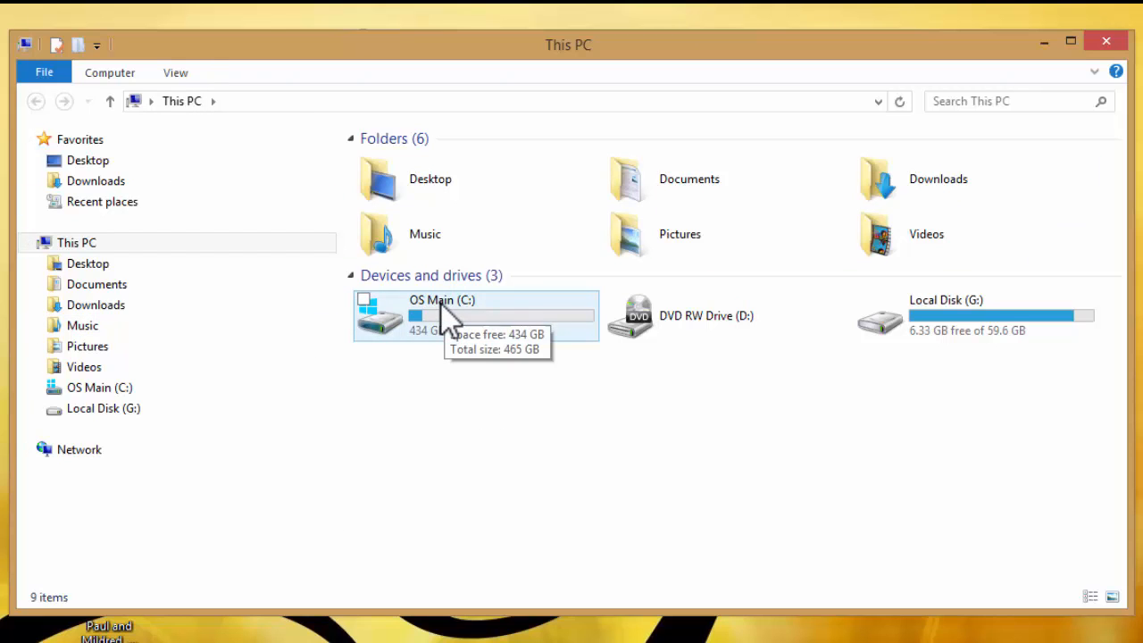
double_click(441, 315)
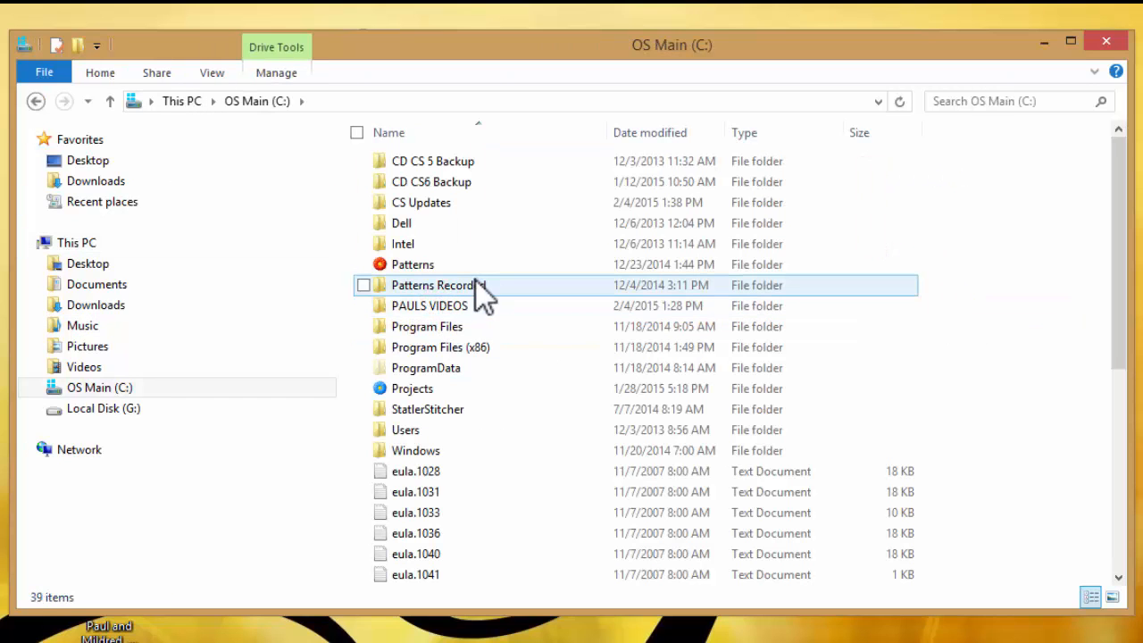
mouse_move(421, 202)
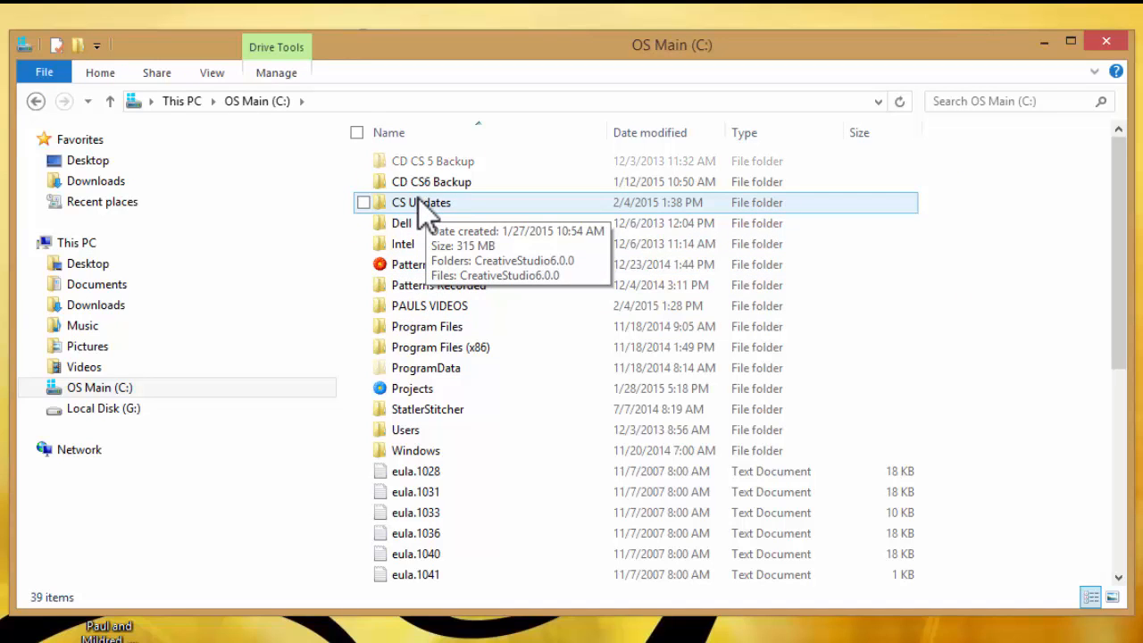
double_click(419, 202)
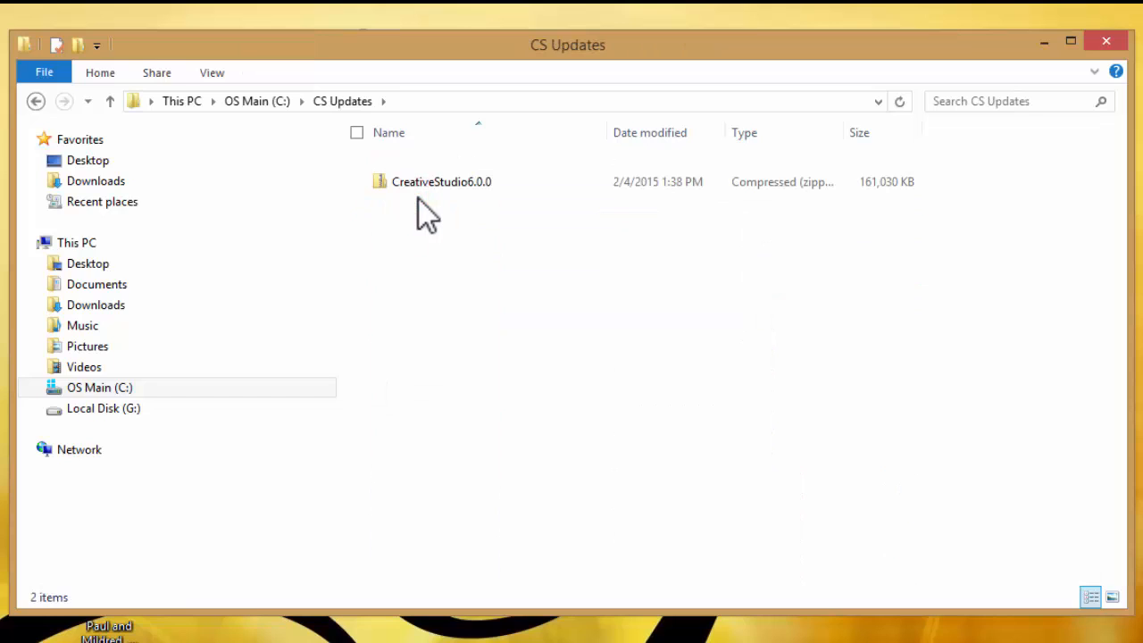
mouse_move(437, 181)
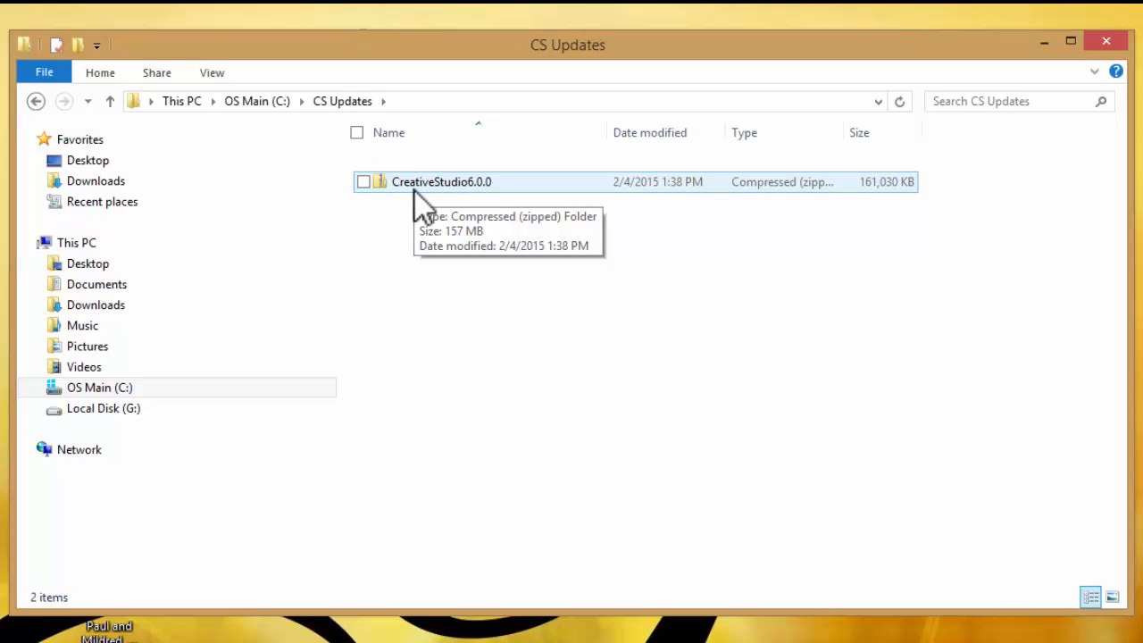
mouse_move(422, 201)
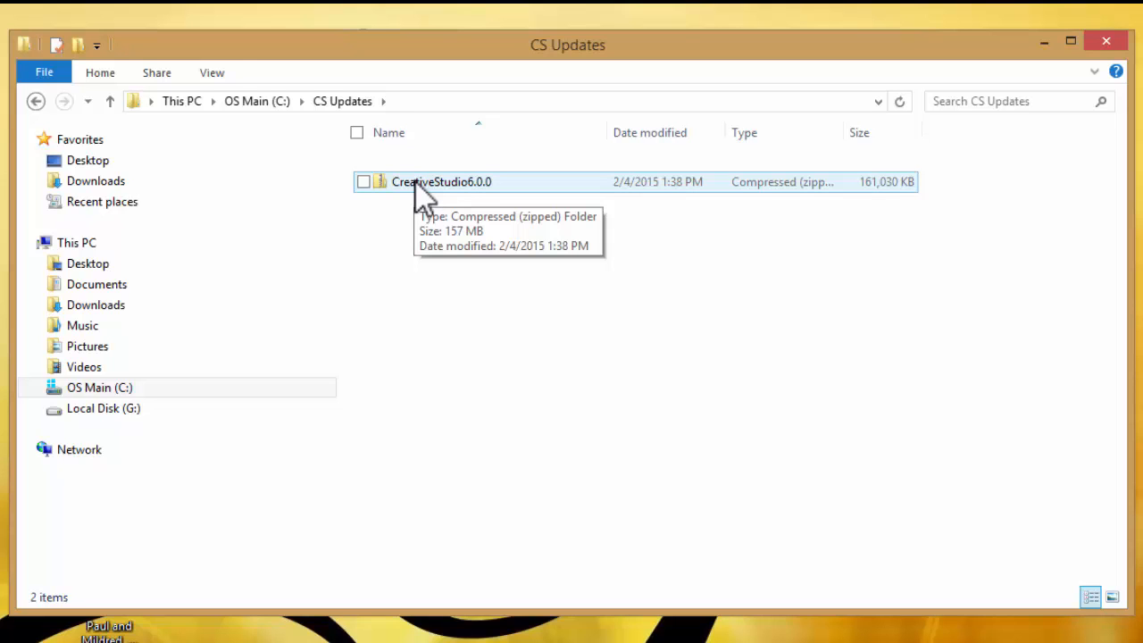
Step: Extract all files from the CreativeStudio6.0.0 zip into its same-named folder
right_click(441, 182)
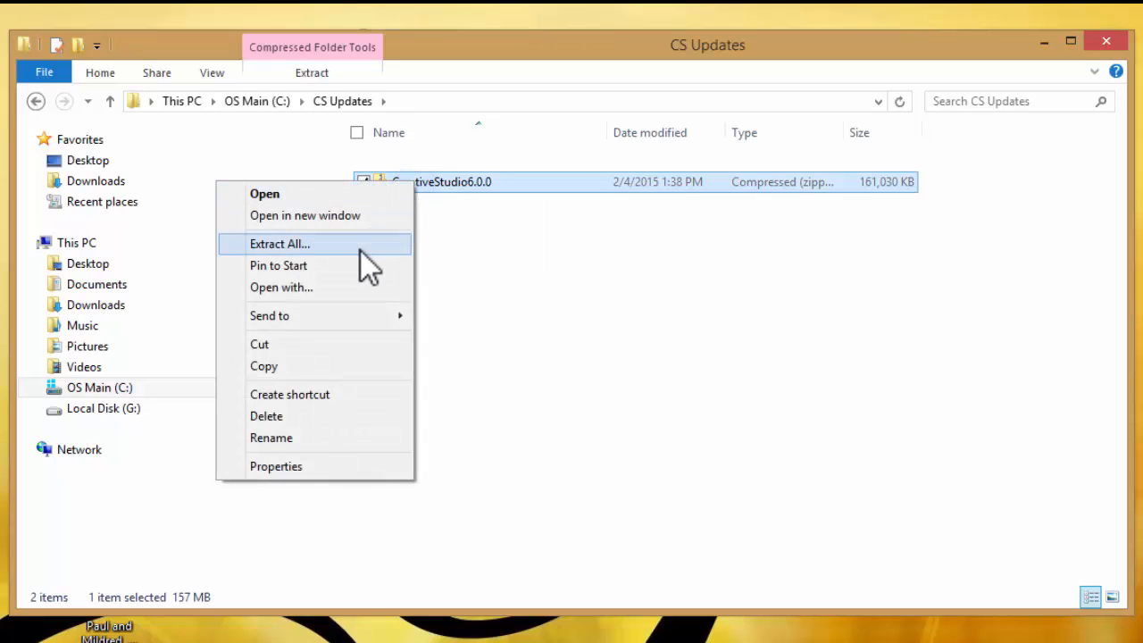
click(278, 243)
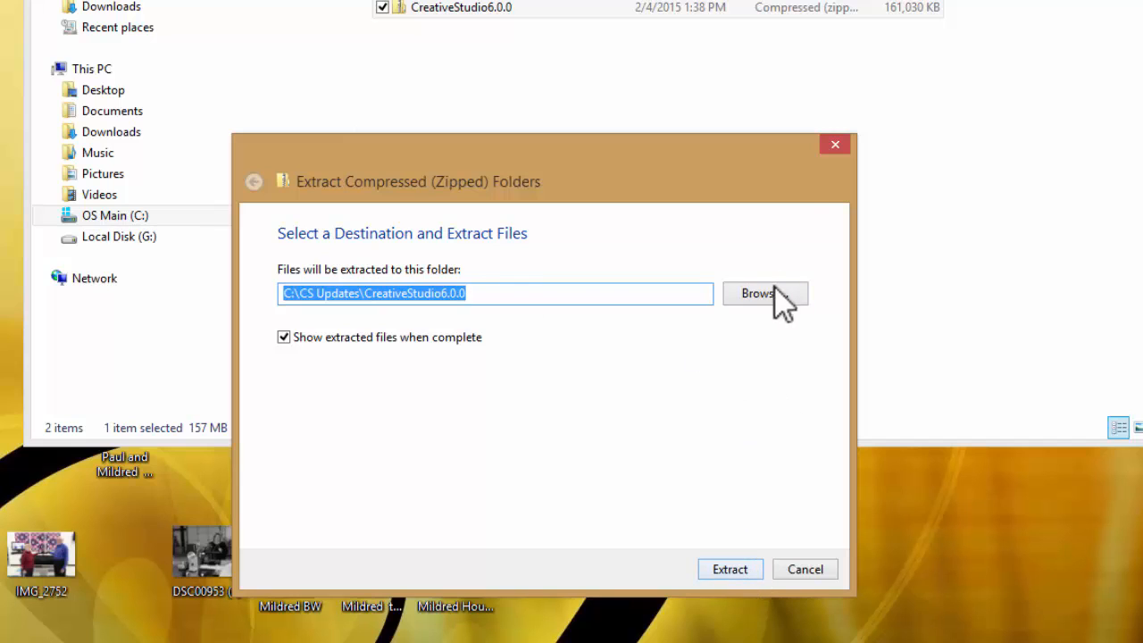
click(760, 293)
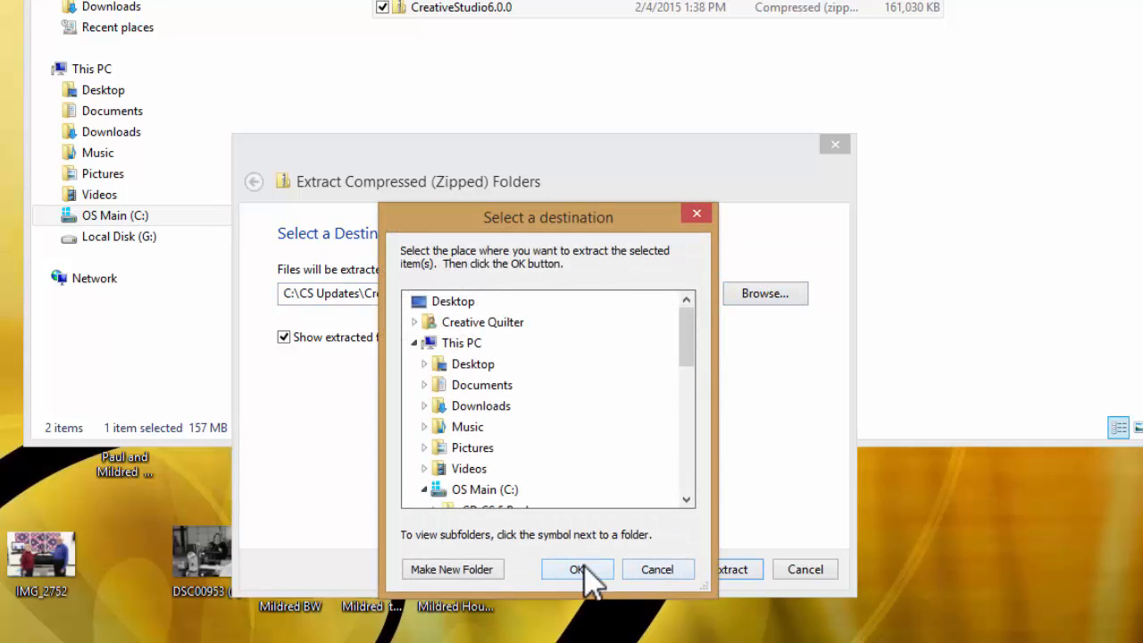
click(577, 569)
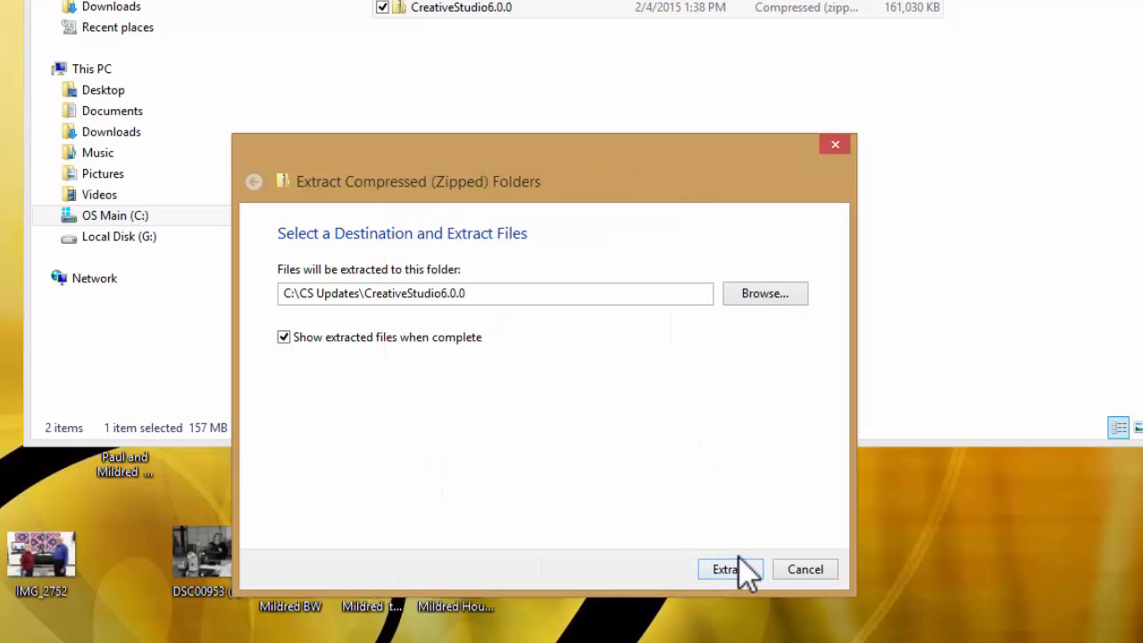
click(731, 569)
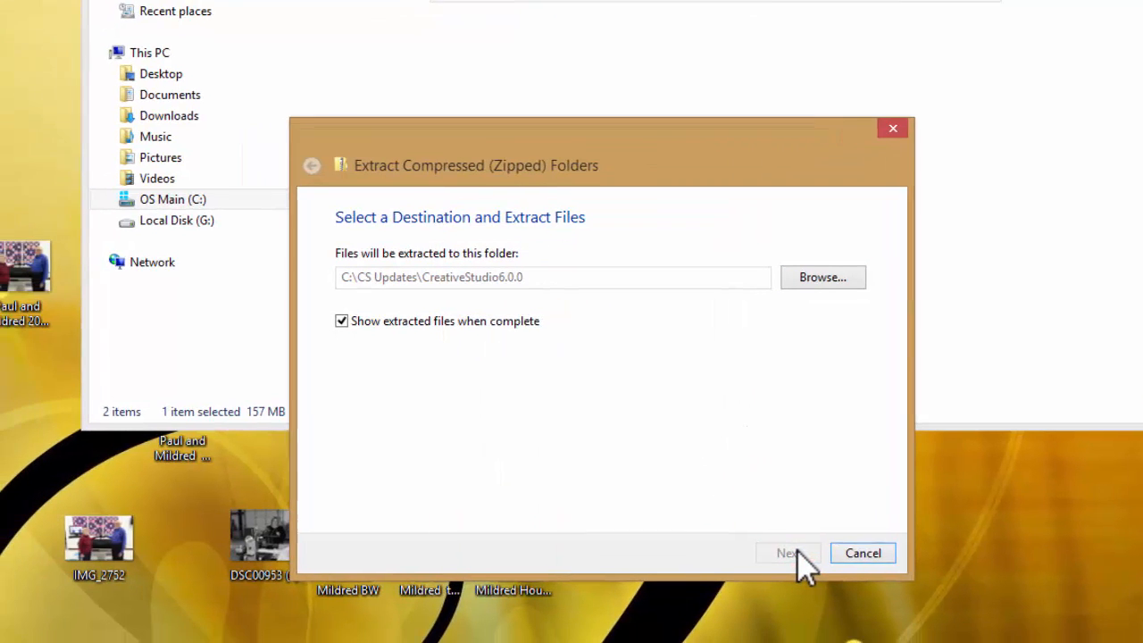
click(787, 553)
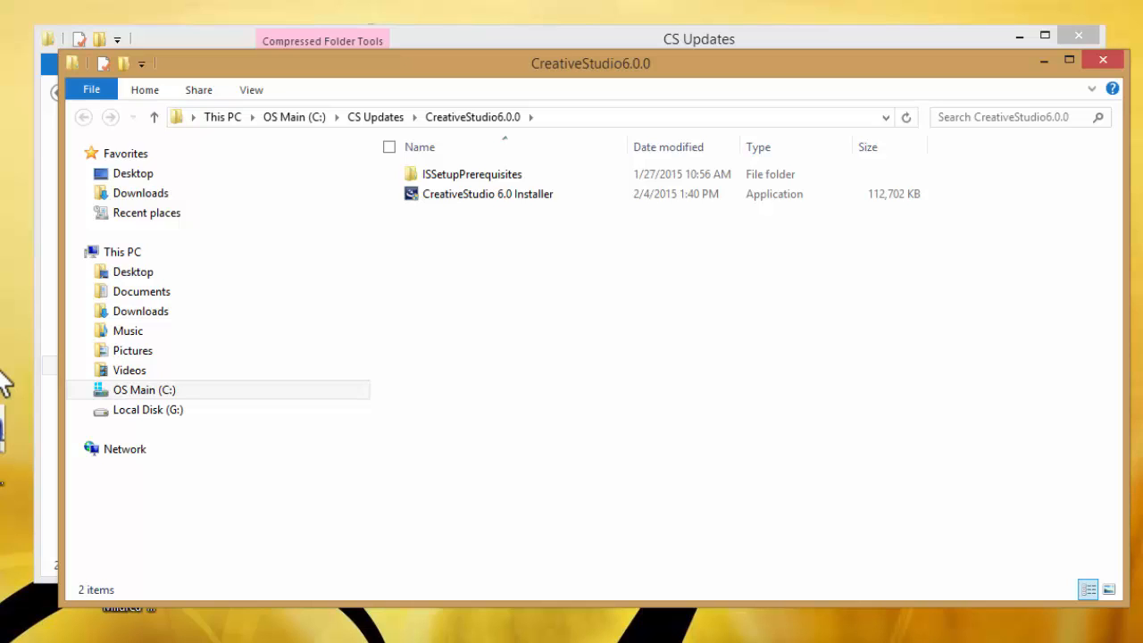
mouse_move(478, 228)
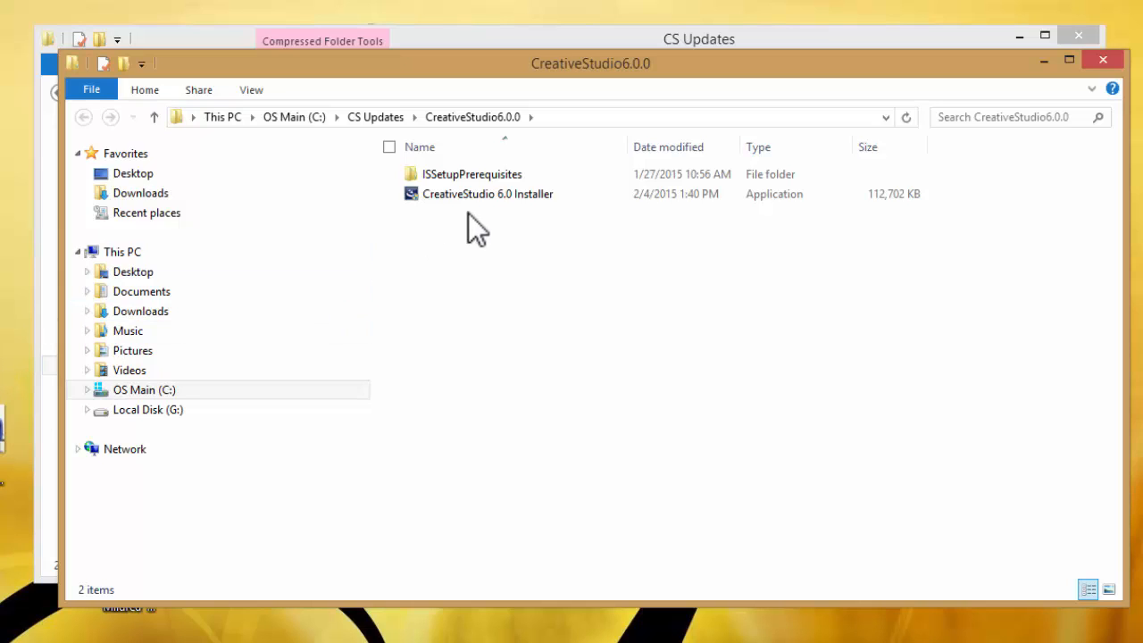
Step: Select the CreativeStudio 6.0 Installer in the CreativeStudio6.0.0 folder
click(488, 194)
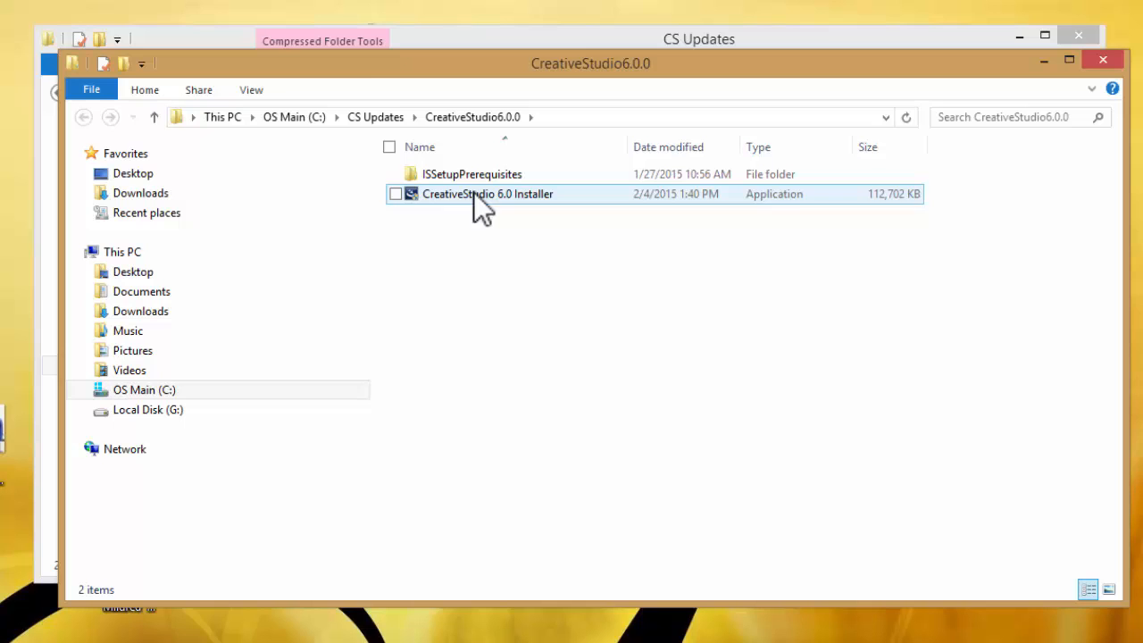
click(396, 194)
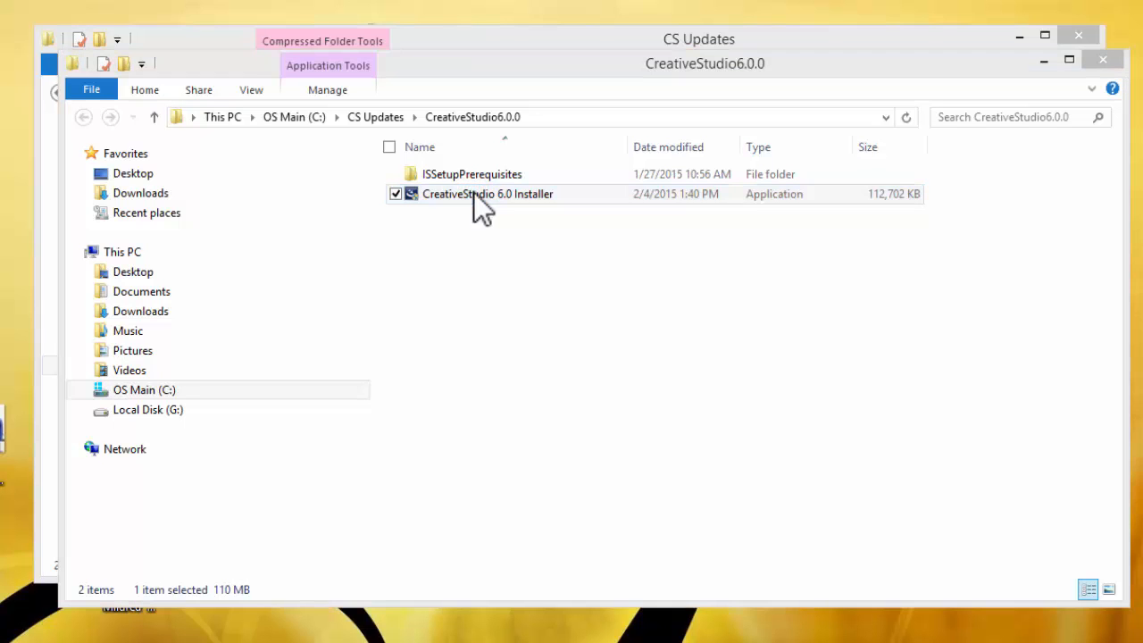
Step: Launch the CreativeStudio 6.0 Installer and grant it permission in User Account Control
double_click(487, 194)
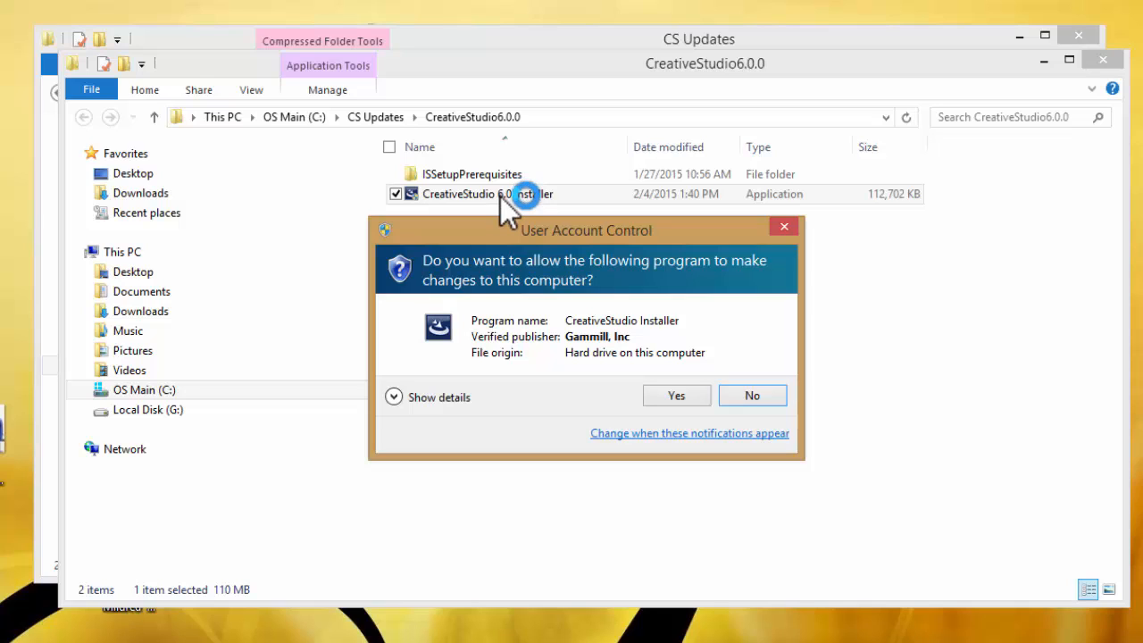
mouse_move(616, 402)
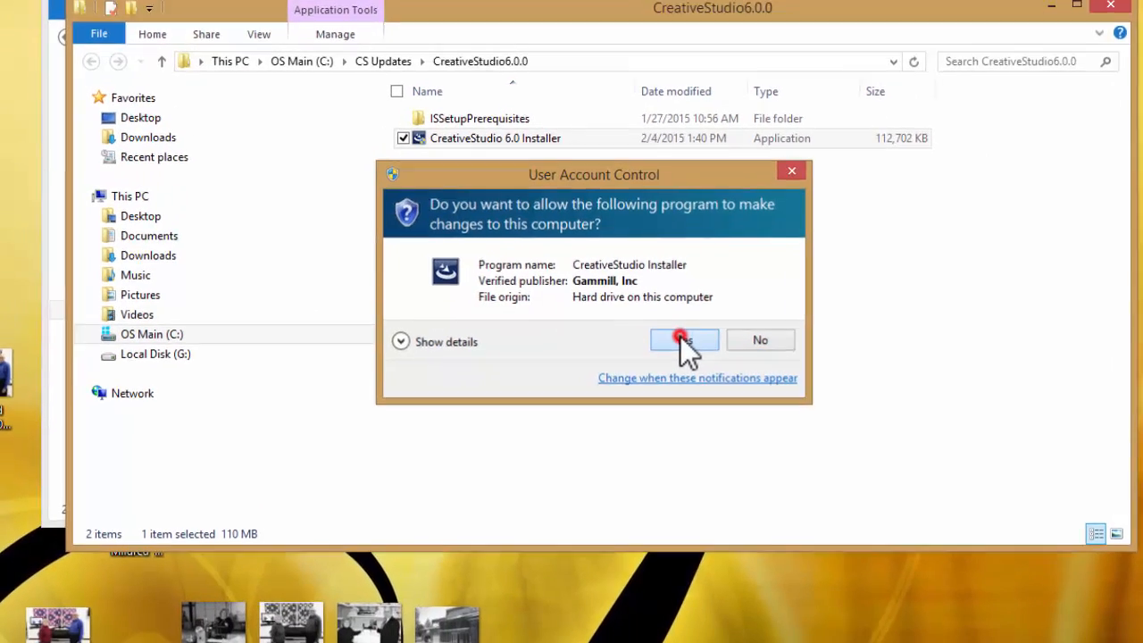
click(684, 339)
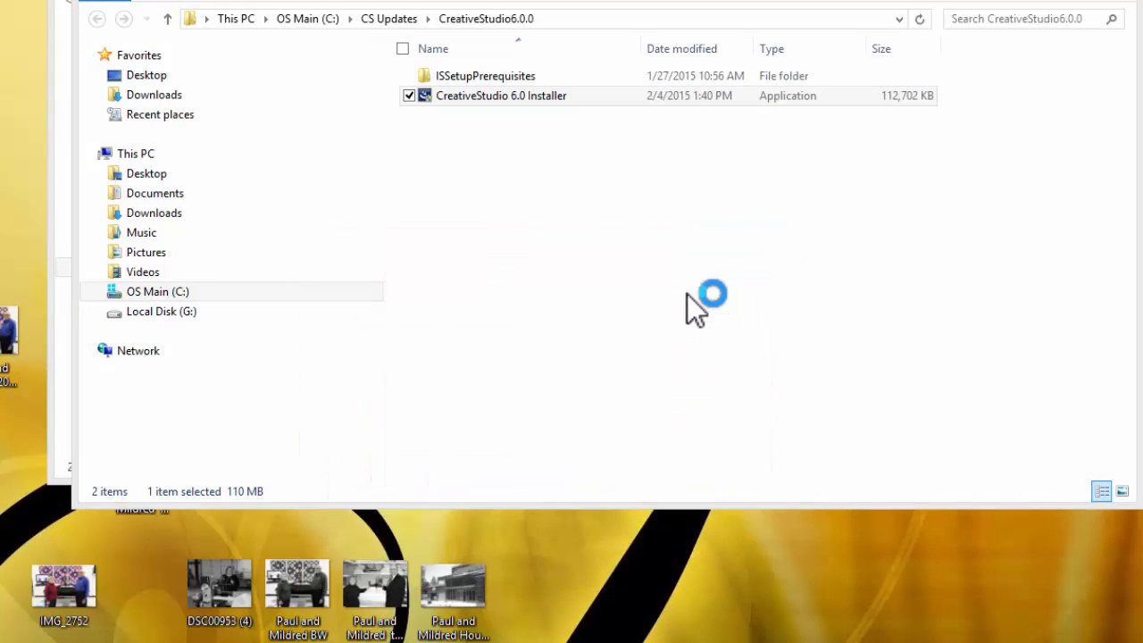
double_click(500, 95)
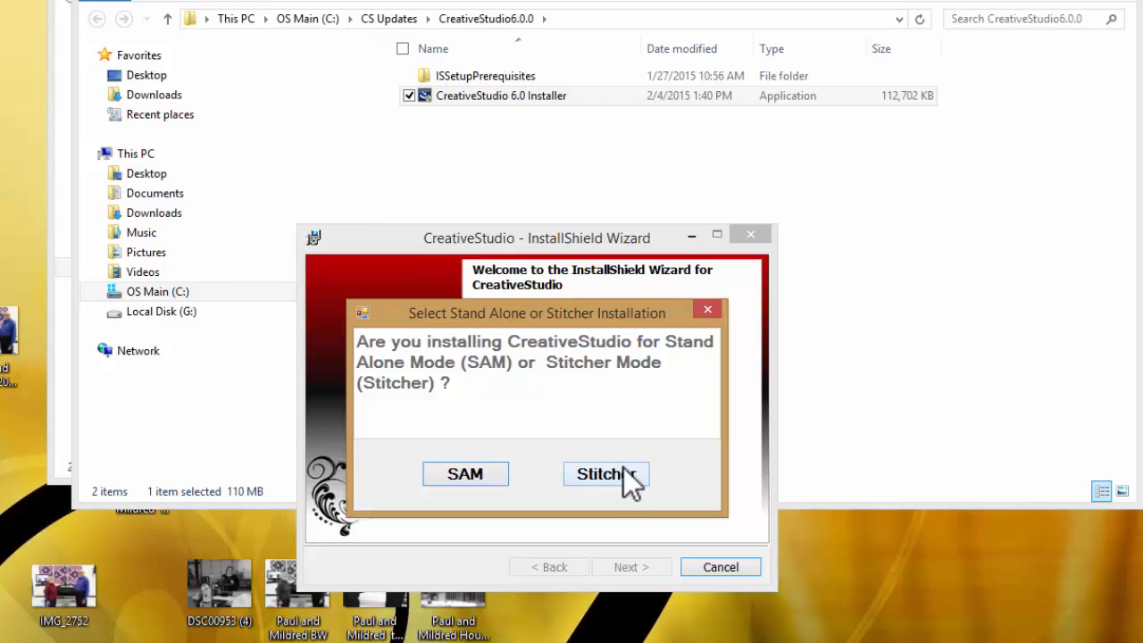
Step: Pick Stitcher mode, run the controller firmware test, and continue once it passes
click(598, 473)
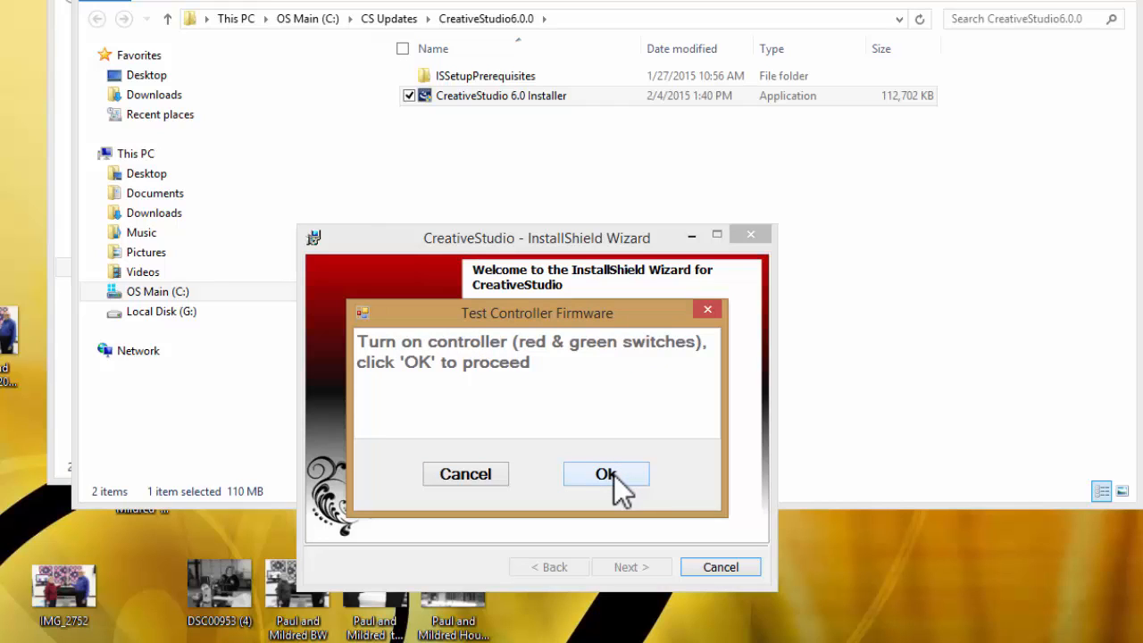
click(605, 473)
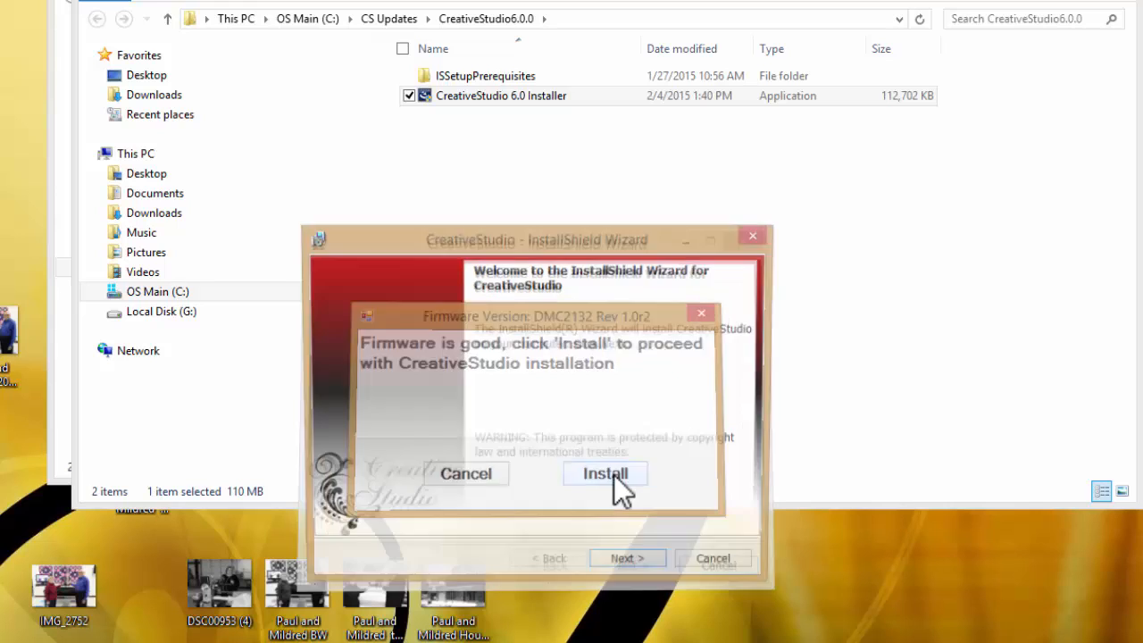
click(605, 473)
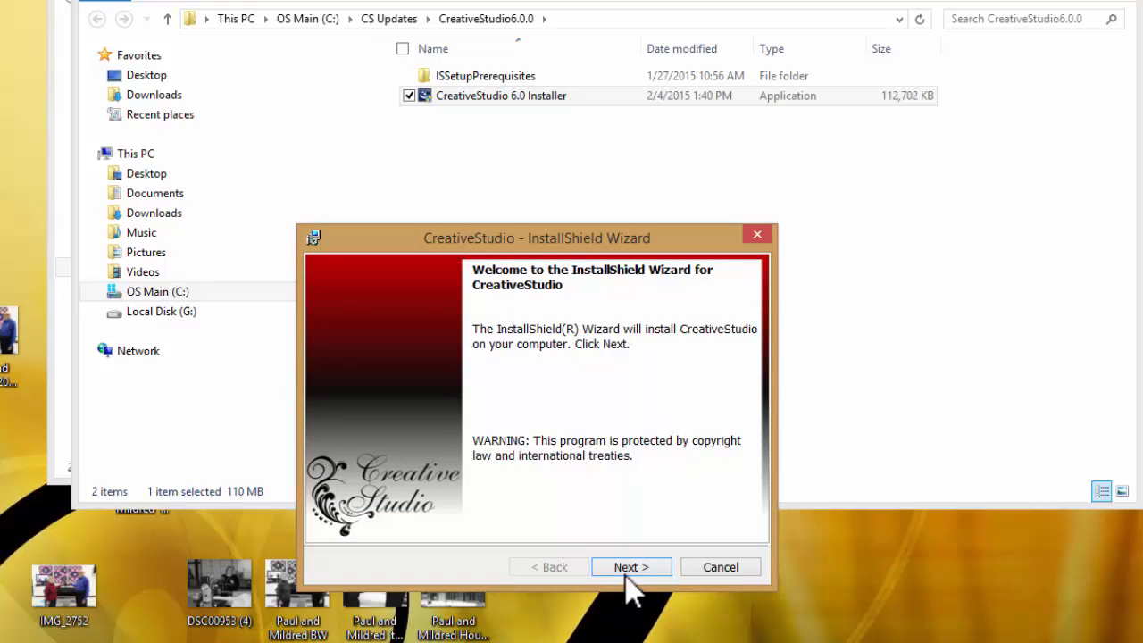
Step: Accept the license terms and keep the C:\StatlerStitcher\CreativeStudio\ destination folder
click(631, 567)
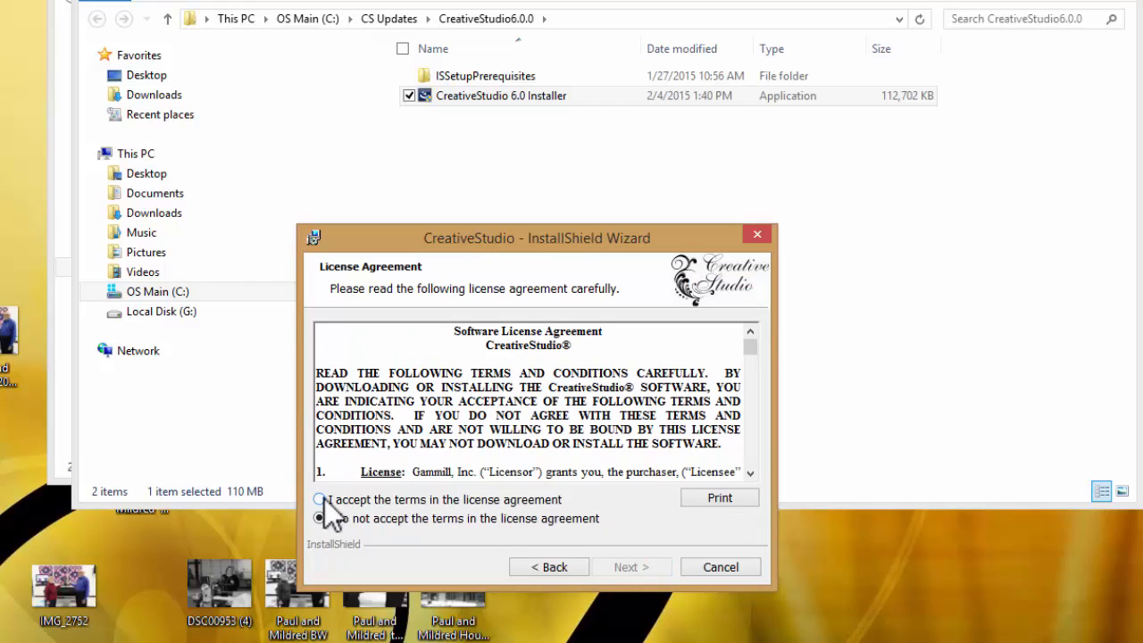
click(320, 499)
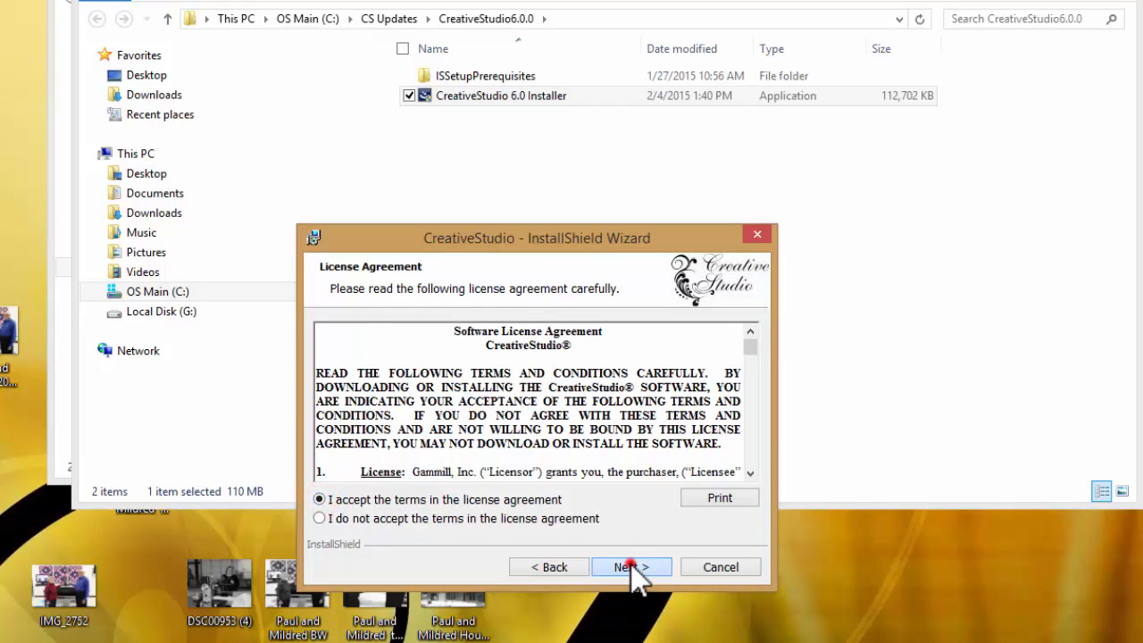
click(631, 567)
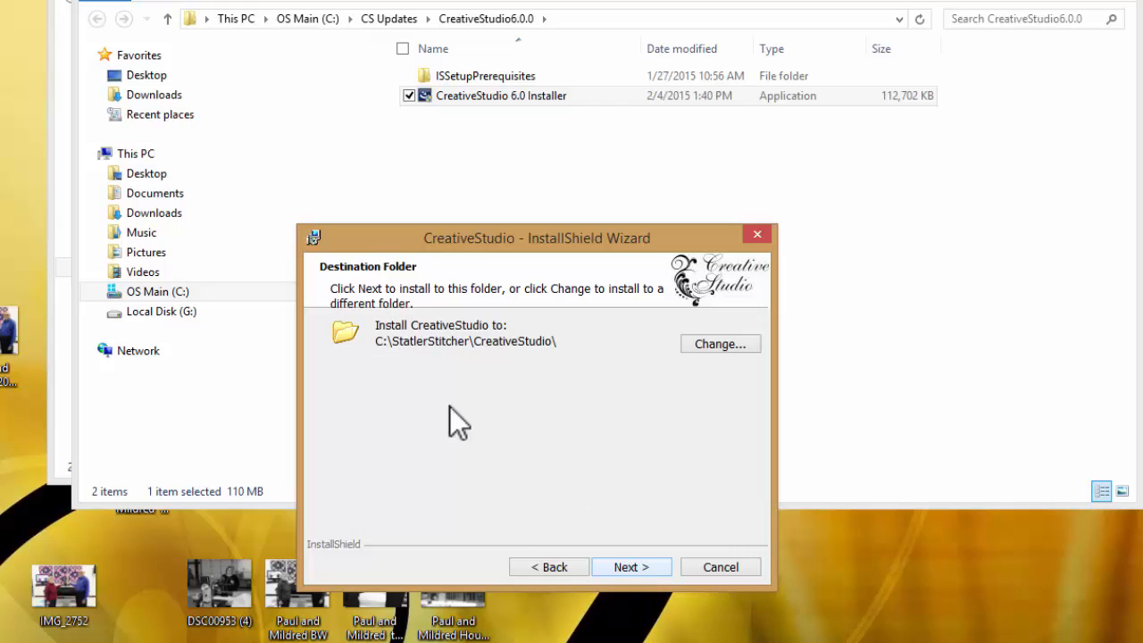
mouse_move(386, 353)
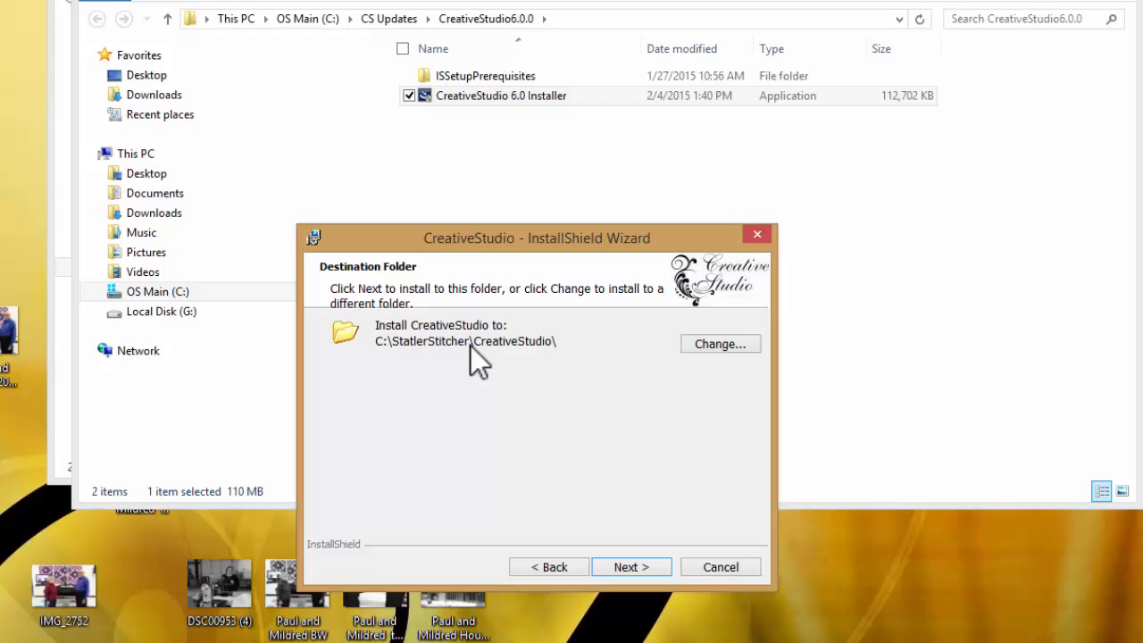
mouse_move(497, 386)
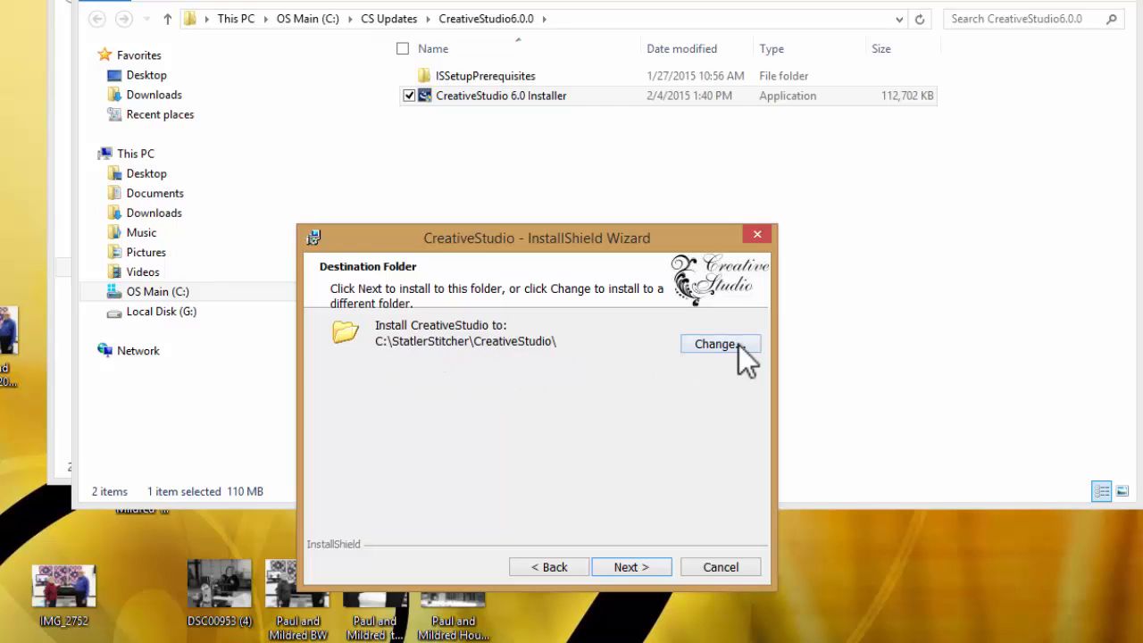
mouse_move(727, 367)
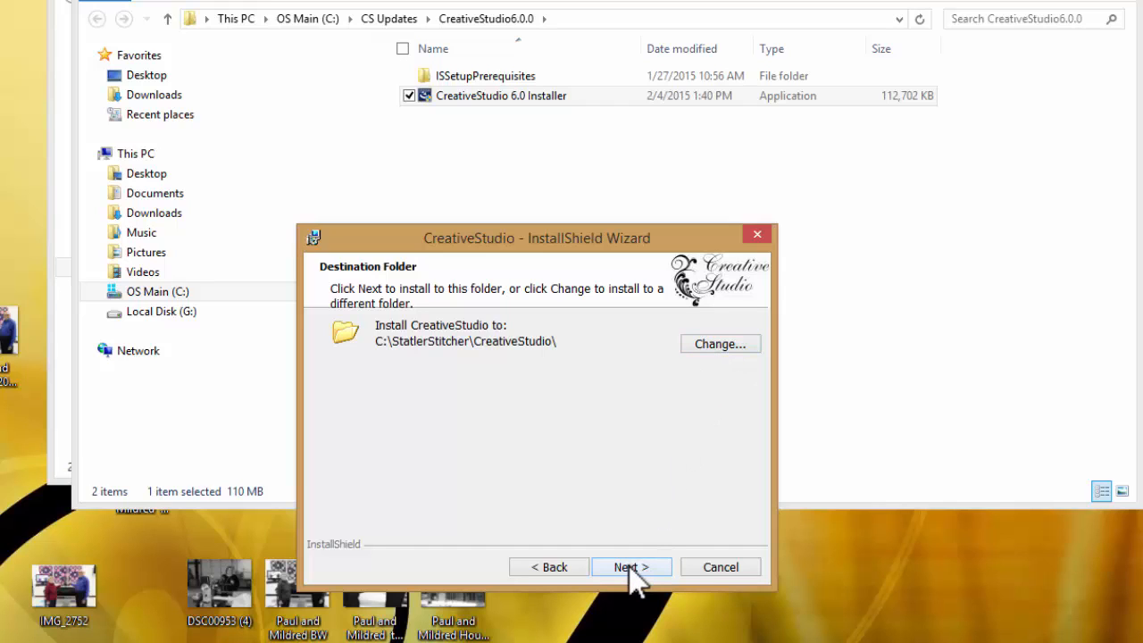
click(631, 567)
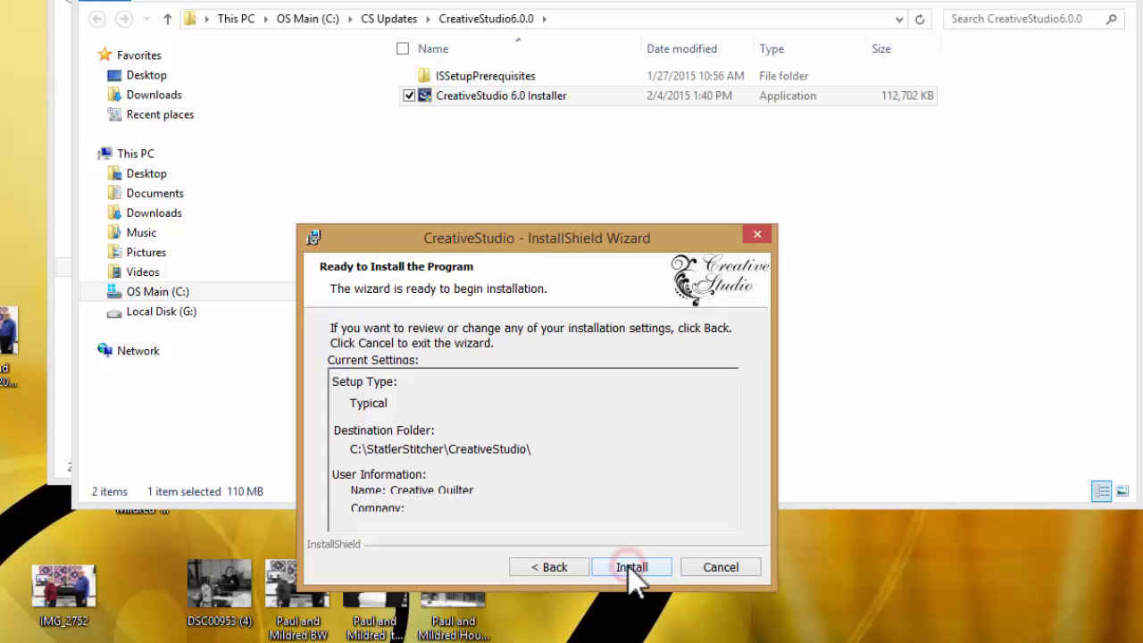
Step: Install CreativeStudio with the Mod F or G Ethernet Controller for Gammill and finish
click(632, 567)
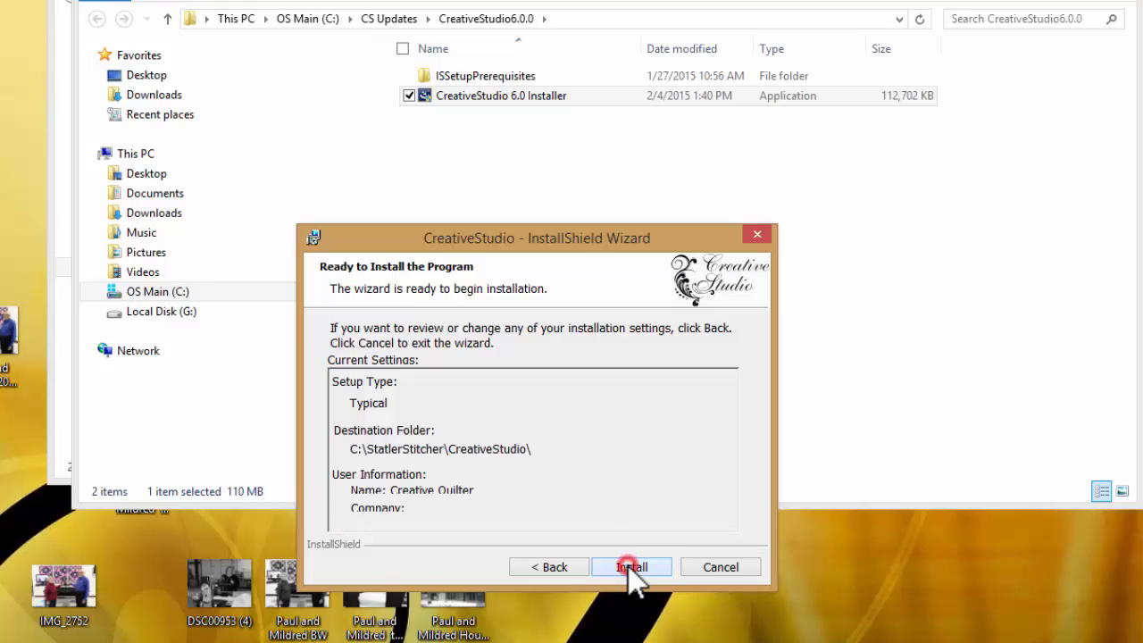
click(631, 567)
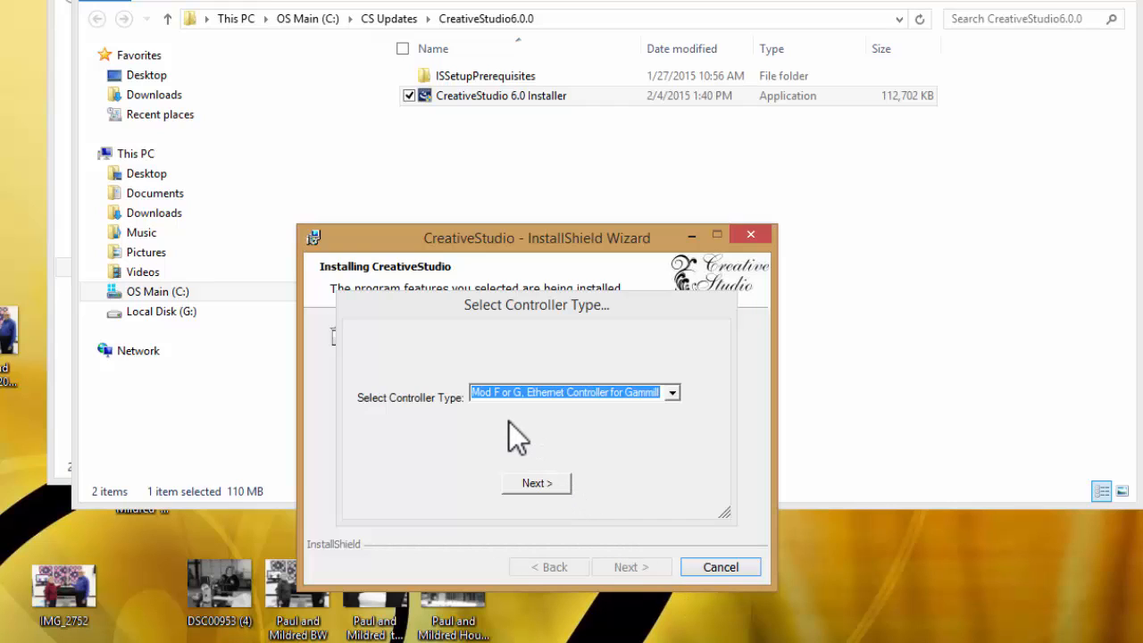
mouse_move(456, 447)
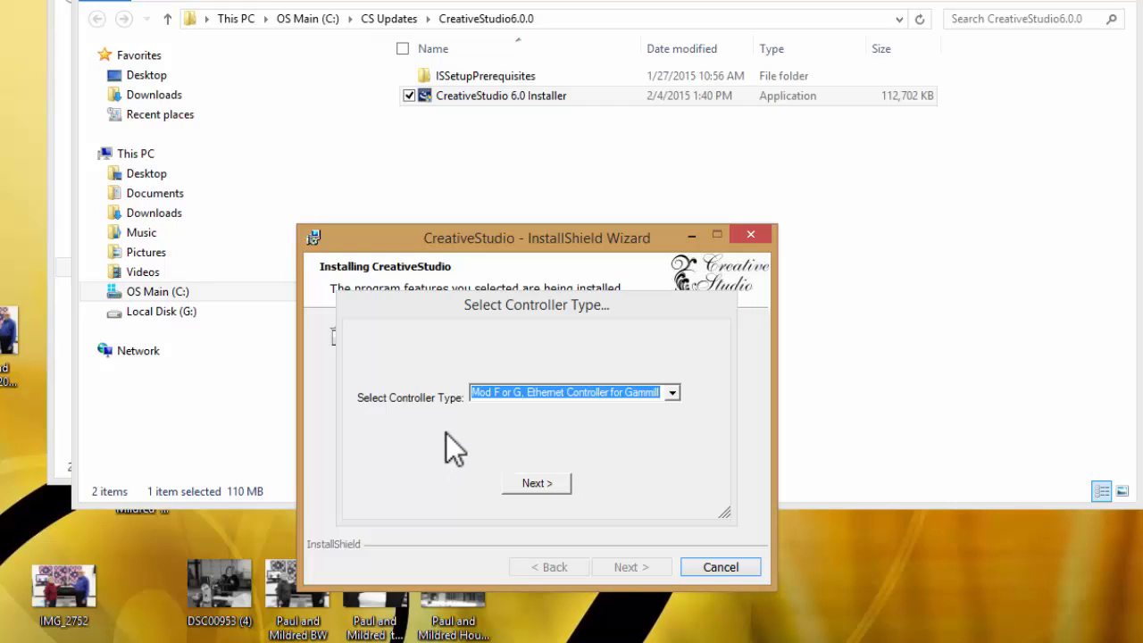
mouse_move(614, 435)
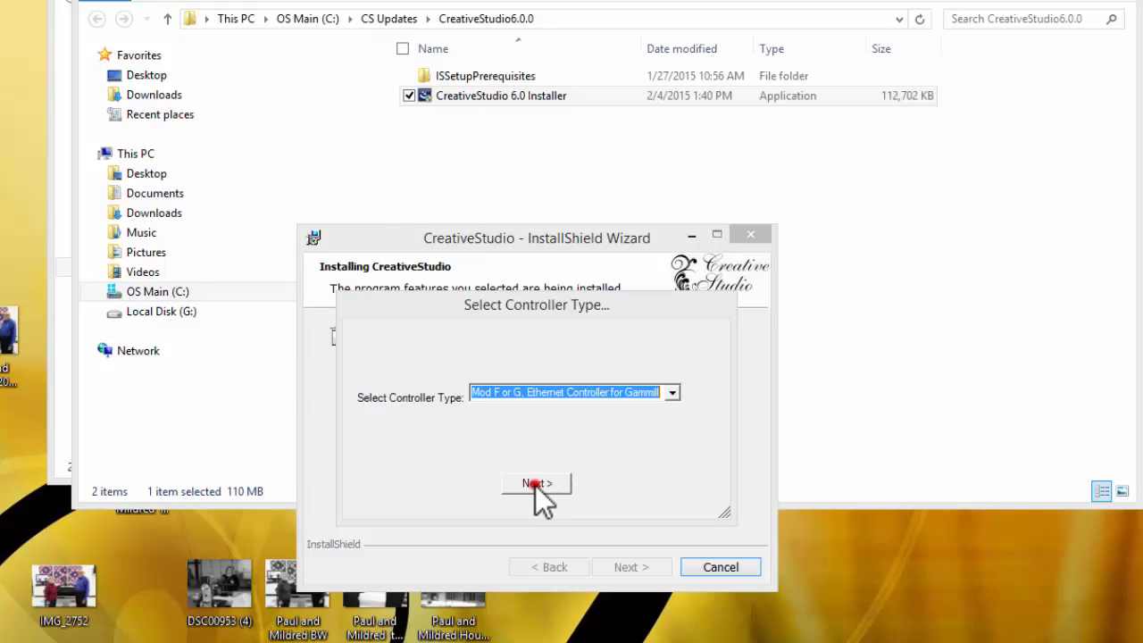
click(536, 483)
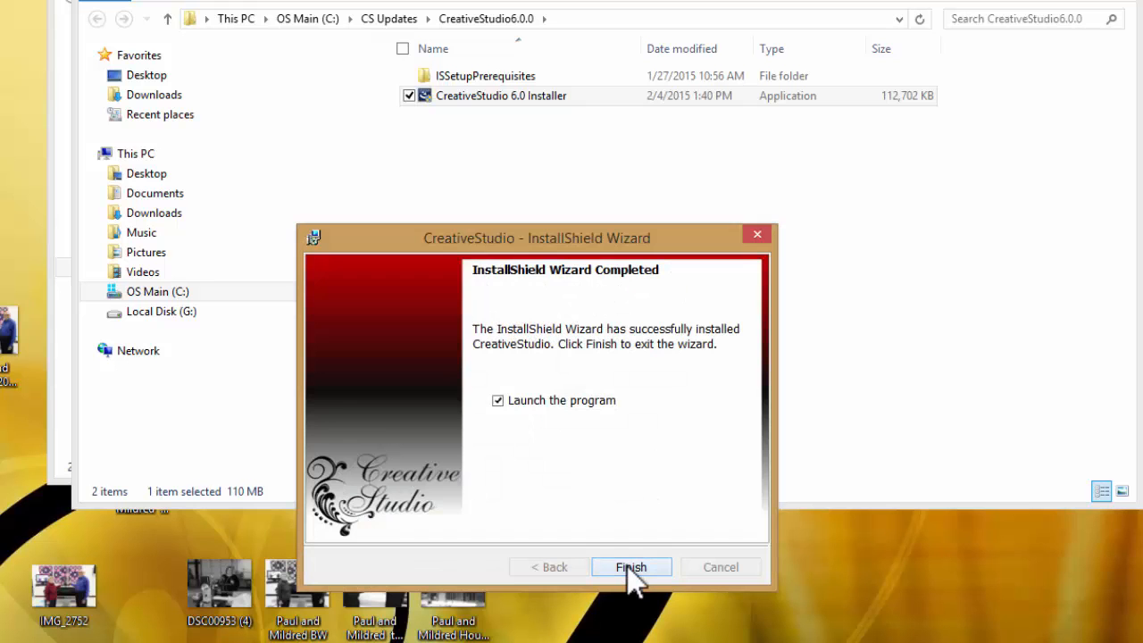
click(631, 567)
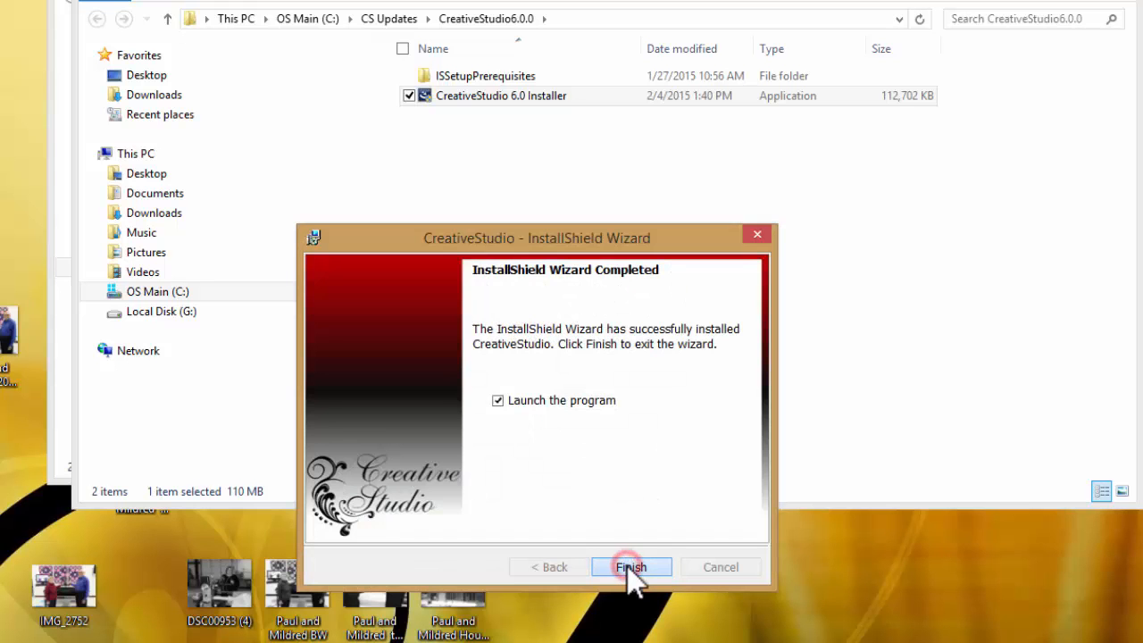
Step: Finish the installer with 'Launch the program' checked so CreativeStudio opens its calibration notice
click(632, 567)
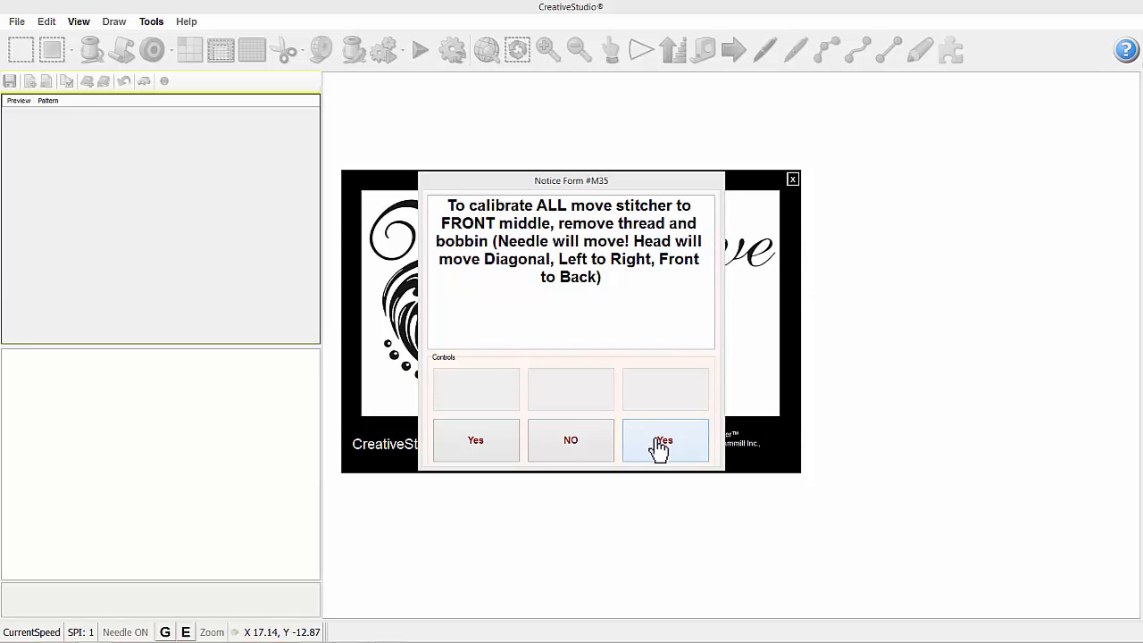
Step: Confirm Calibrate All on Notice Form #M35 and acknowledge the 'Calibrate All successful' message
click(666, 439)
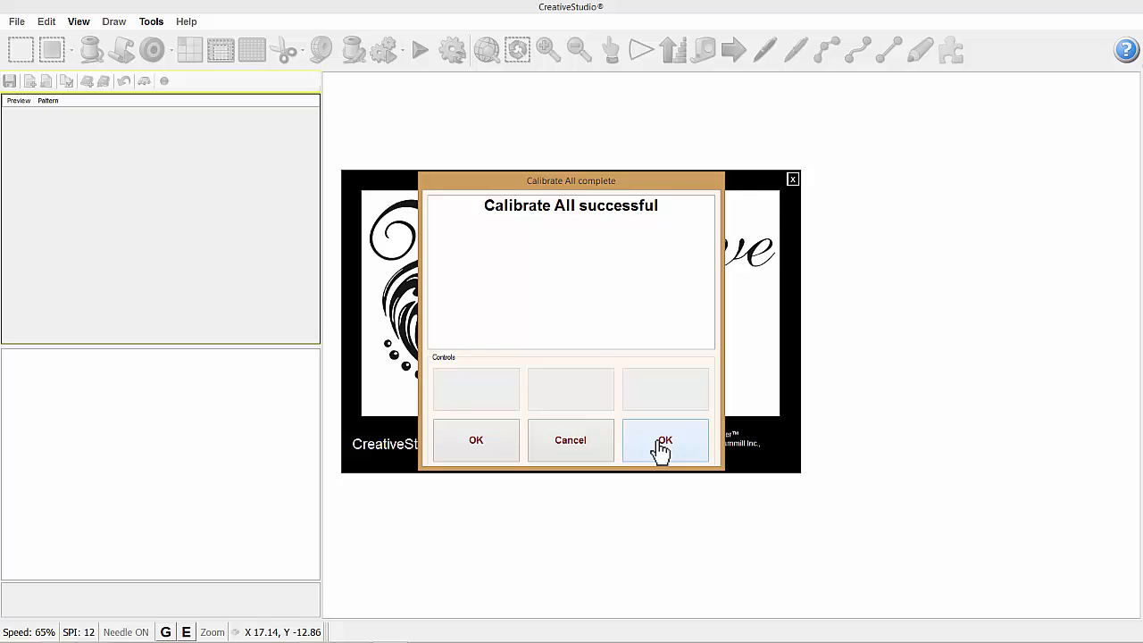
click(664, 441)
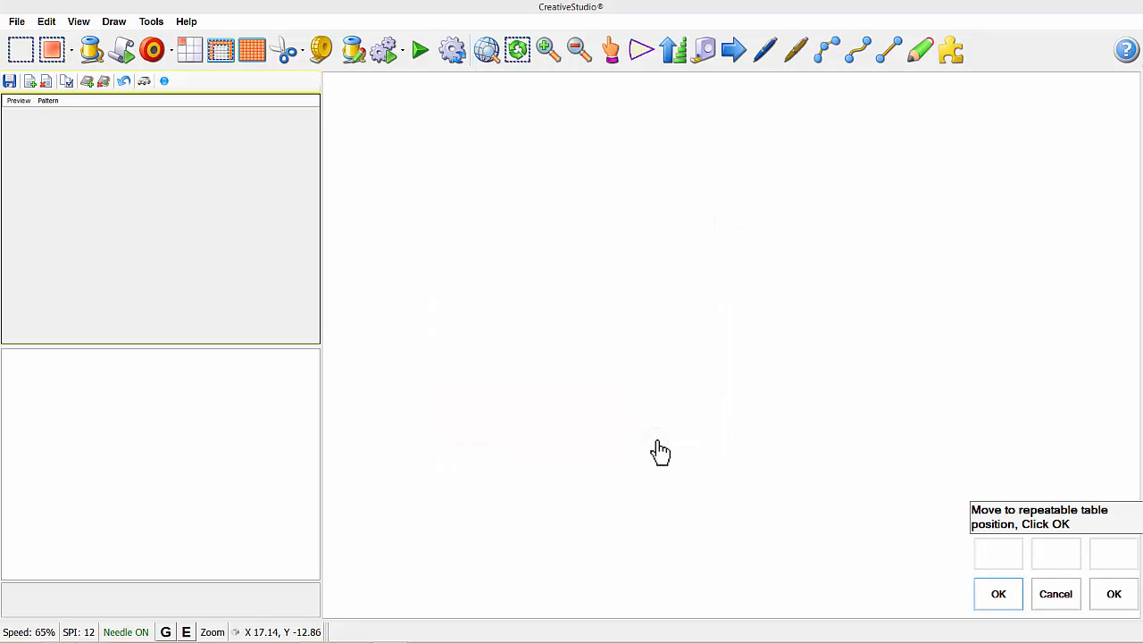
mouse_move(801, 565)
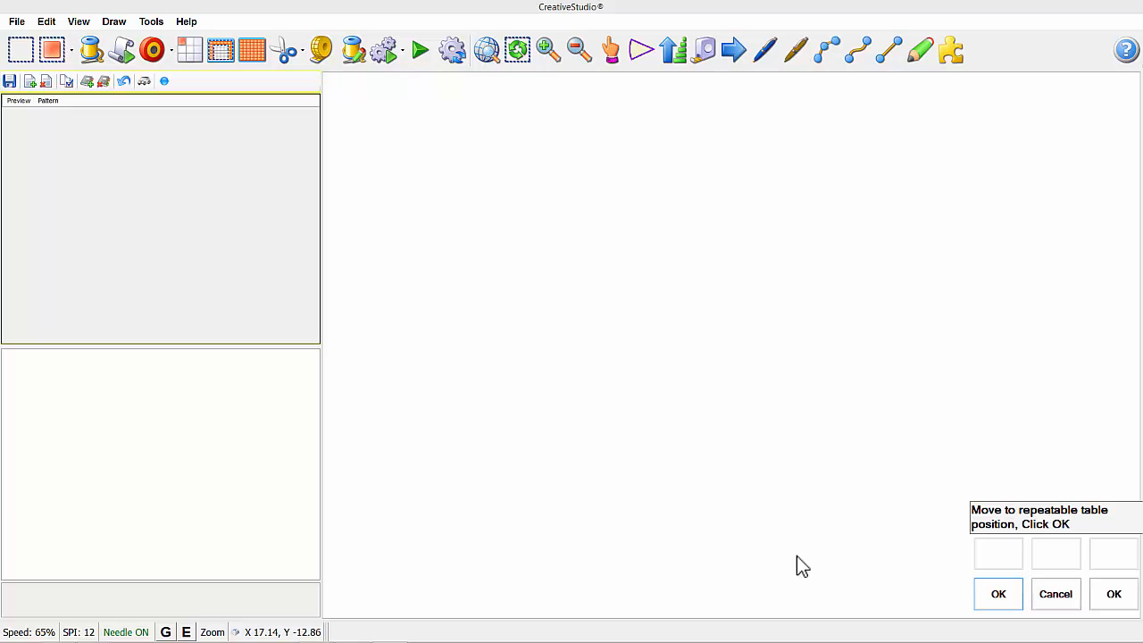